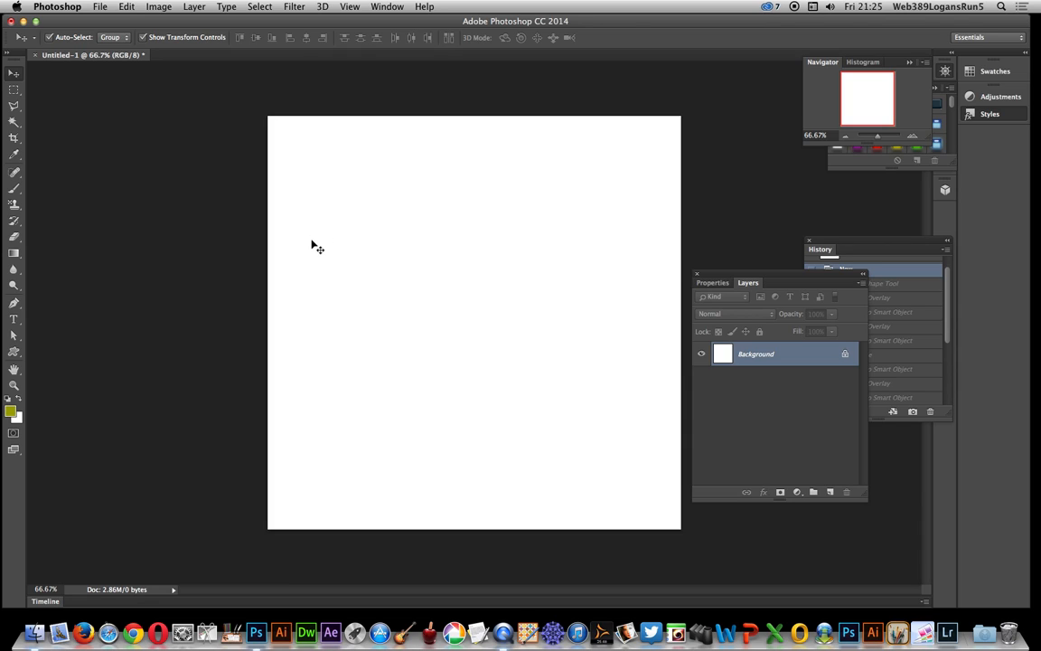
mouse_move(312, 248)
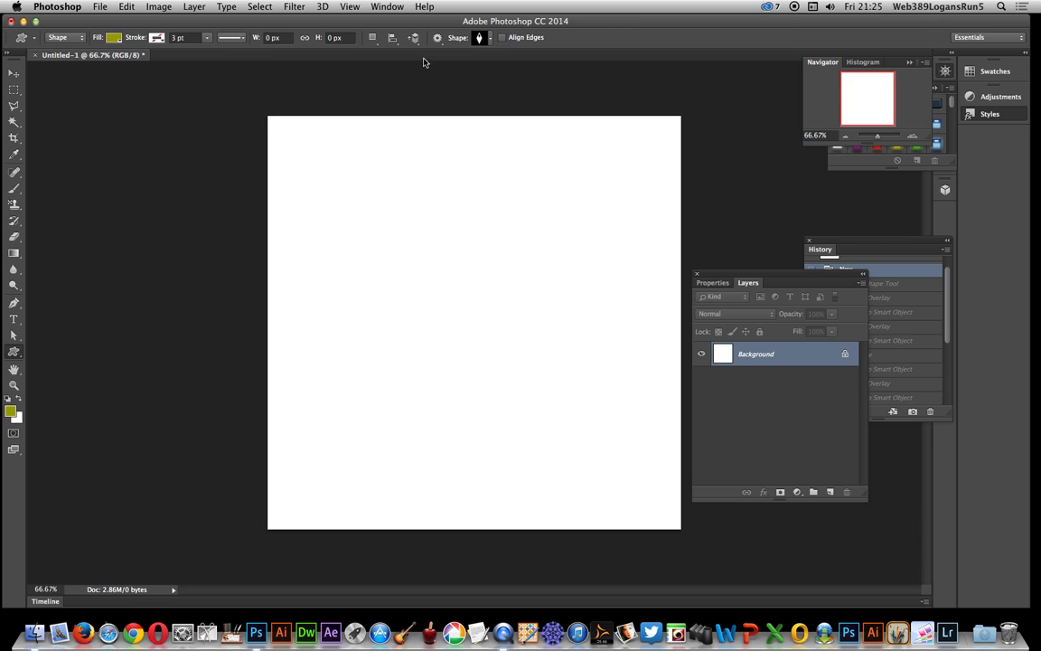
Open the custom shape picker to show the preset diamond and floral shapes
click(477, 40)
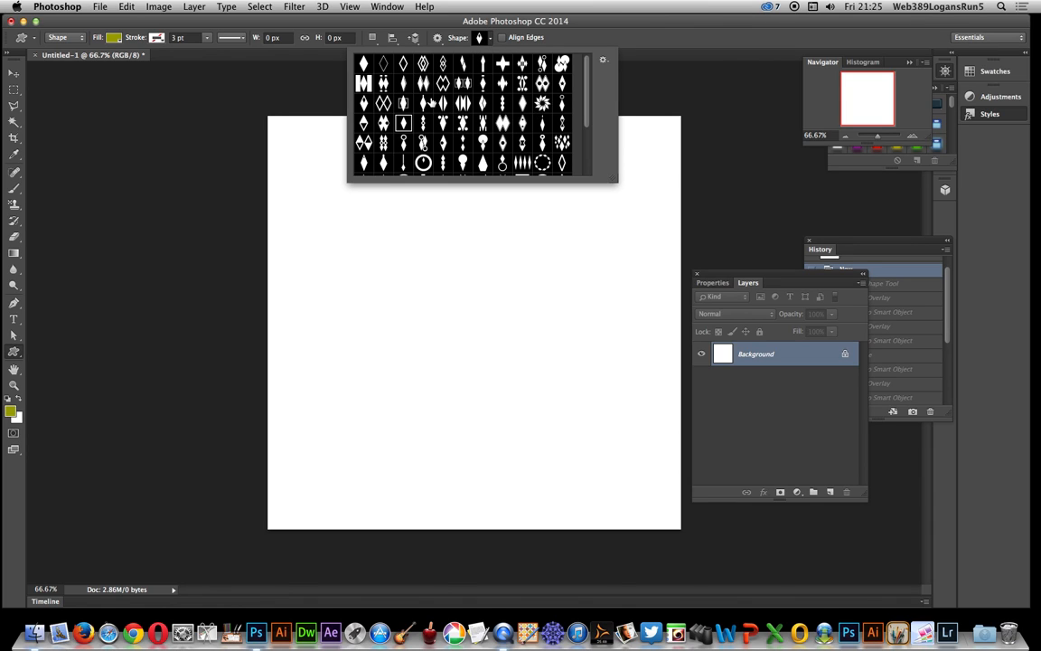
mouse_move(452, 101)
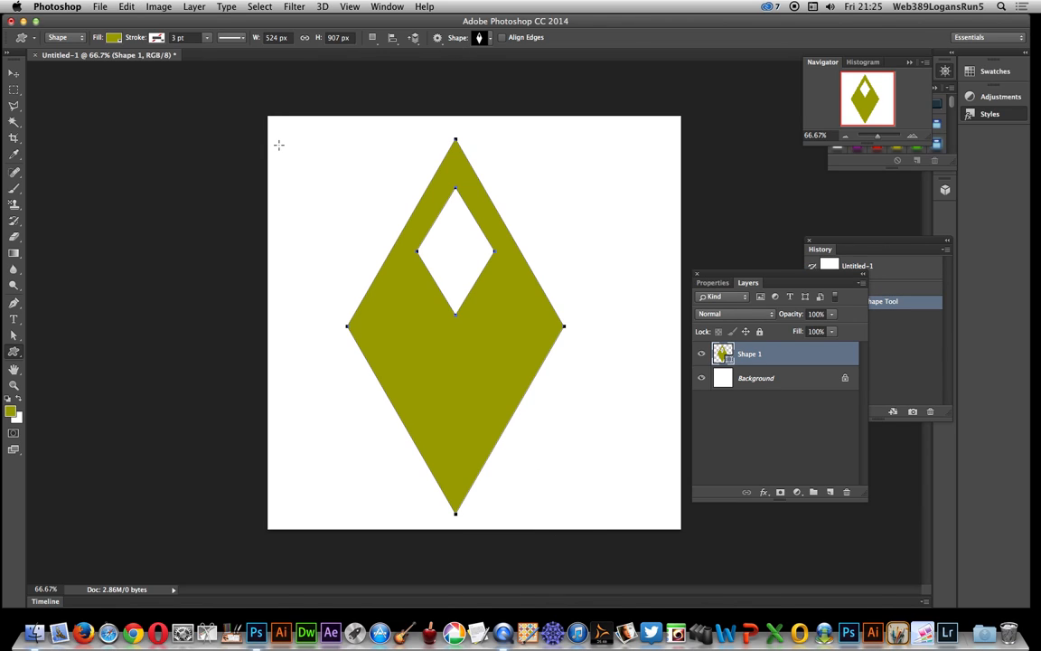
Apply a Gradient Overlay layer style using the yellow-orange-red-black preset to the diamond
click(191, 8)
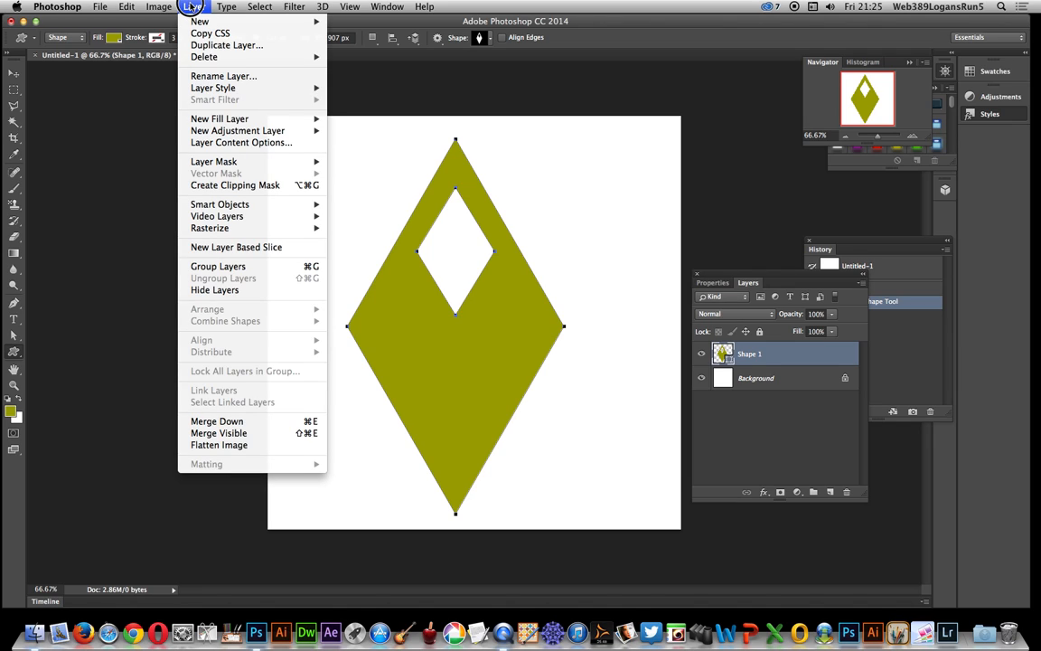
mouse_move(229, 88)
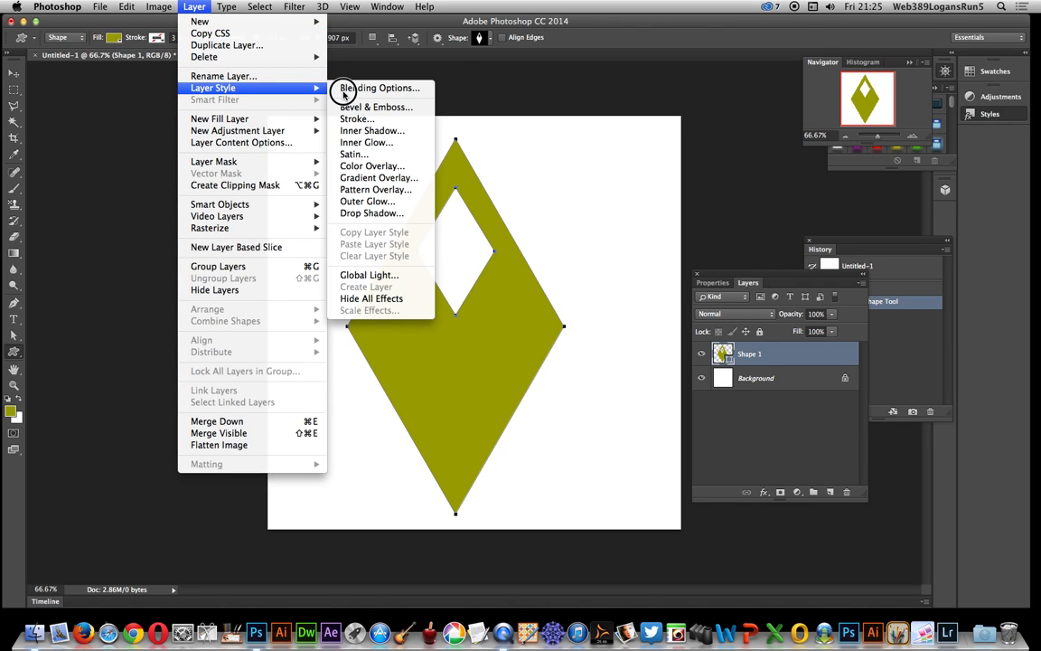
mouse_move(362, 154)
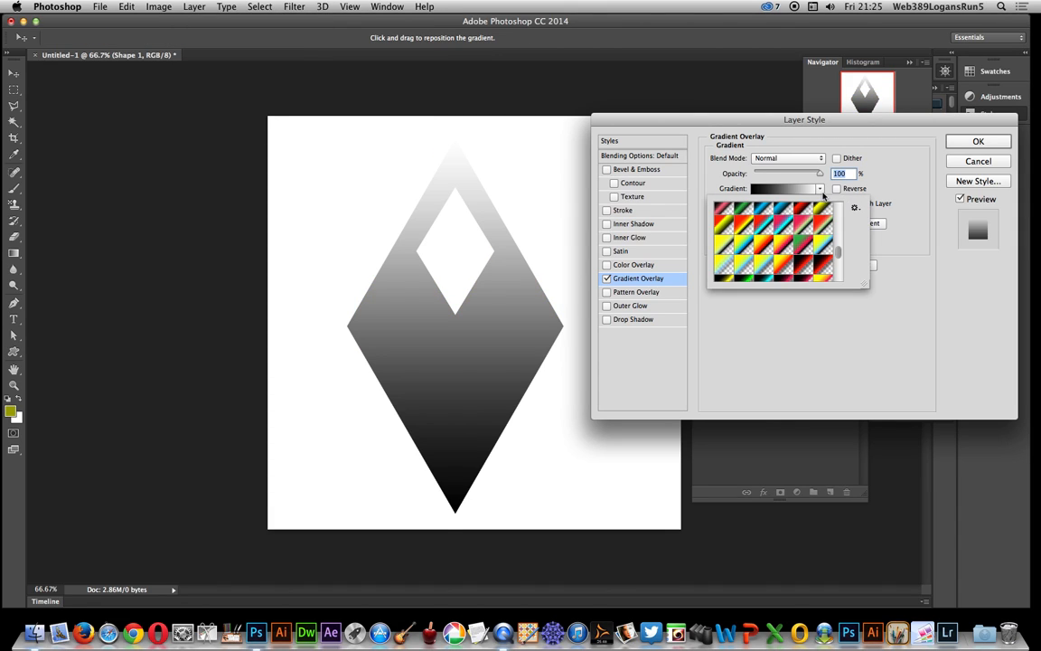
click(766, 249)
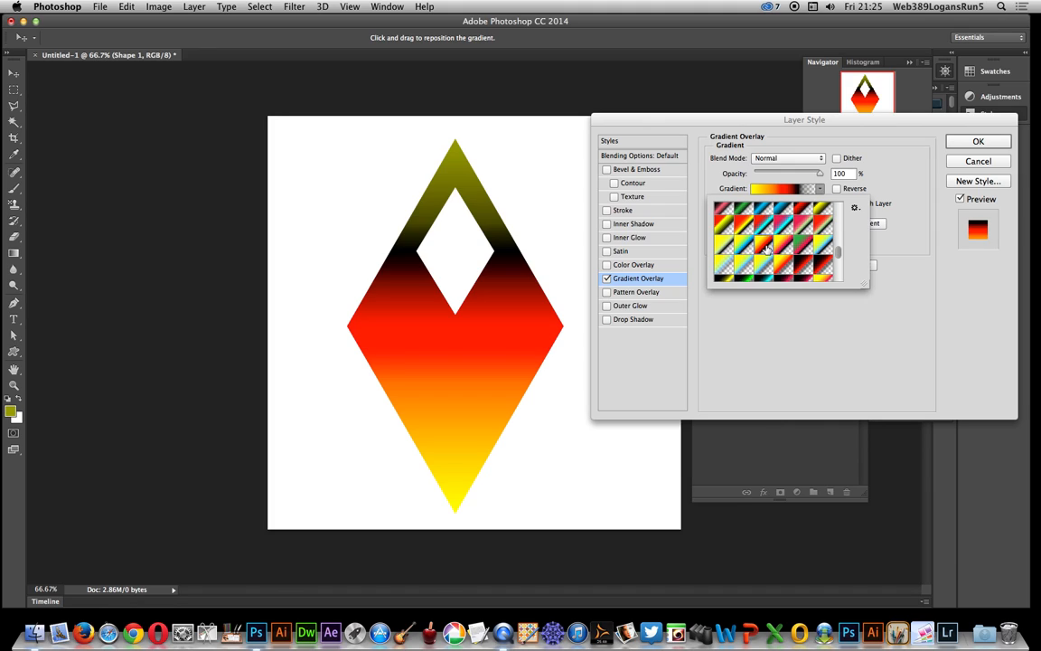
mouse_move(698, 284)
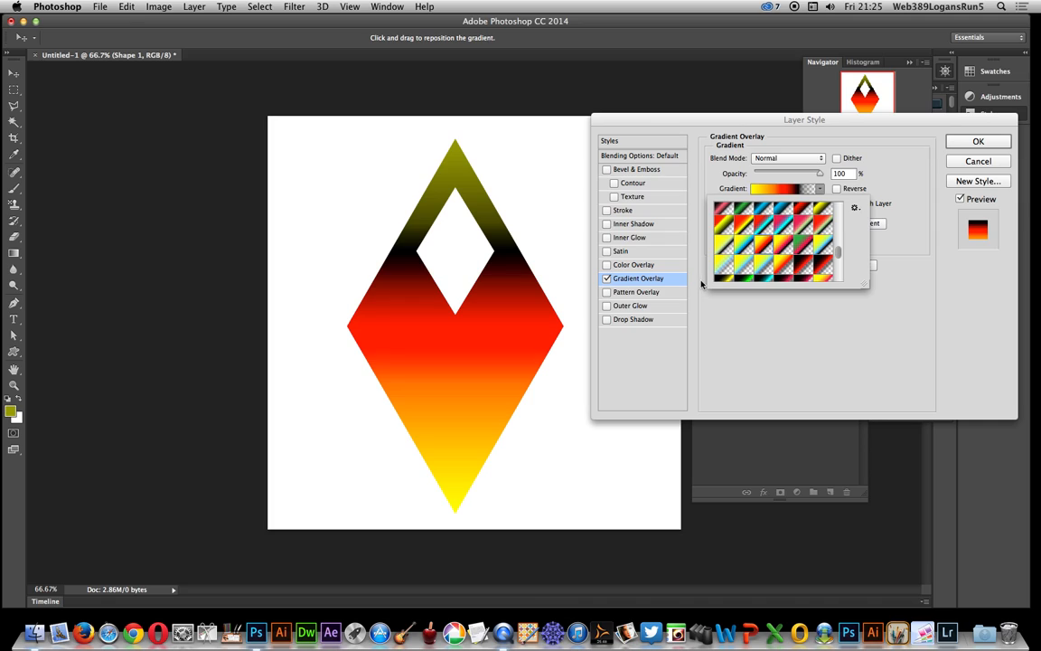
click(855, 207)
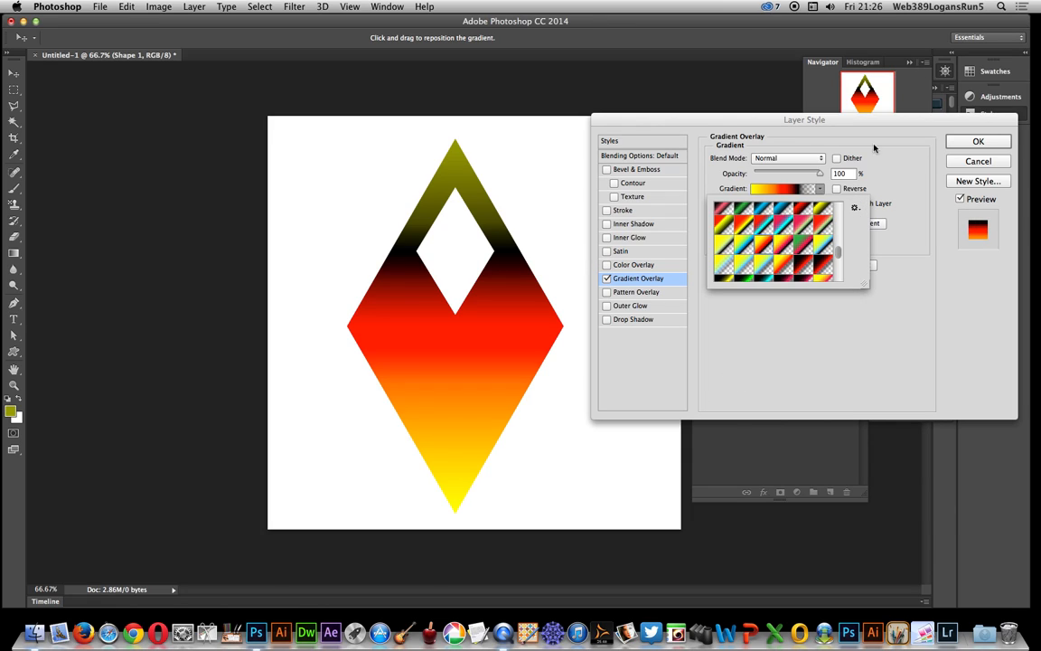
click(978, 141)
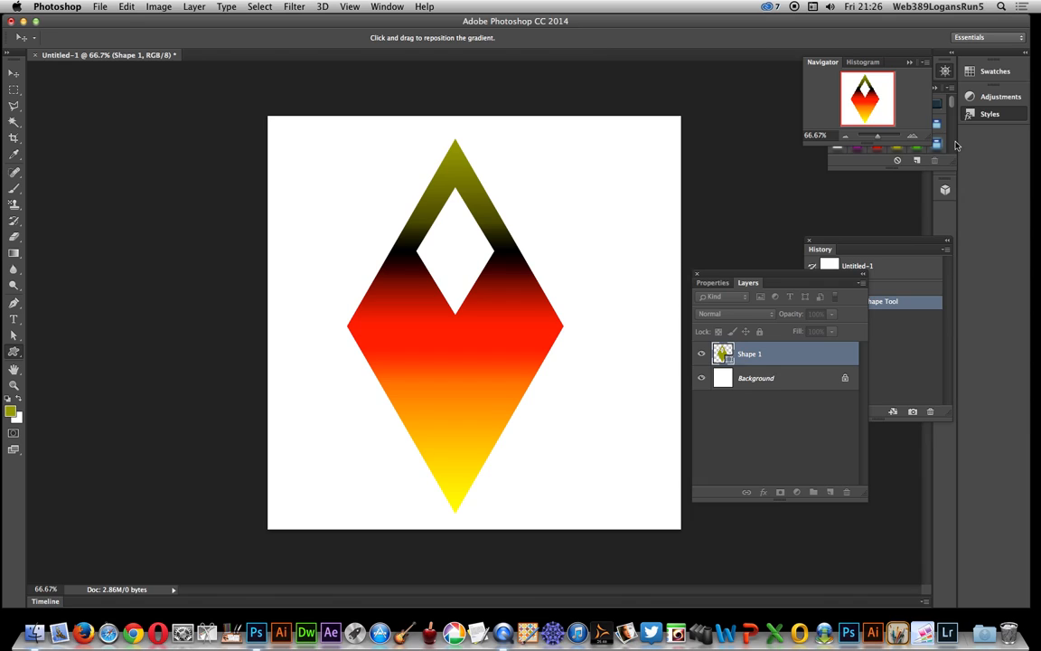
Convert the gradient-shaded diamond layer into a smart object
click(190, 8)
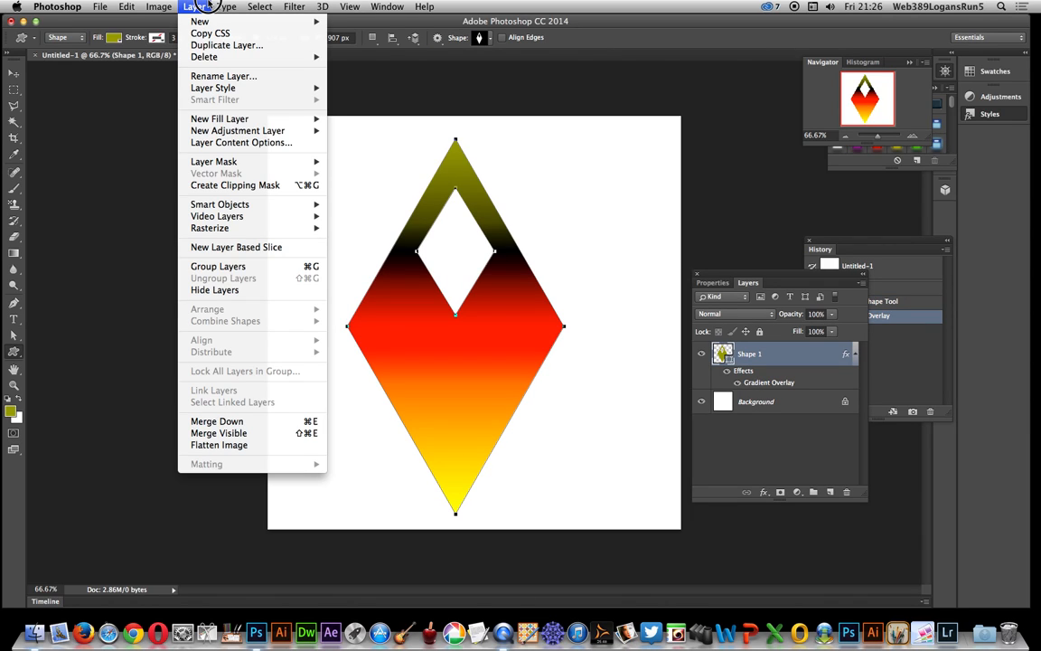
mouse_move(272, 216)
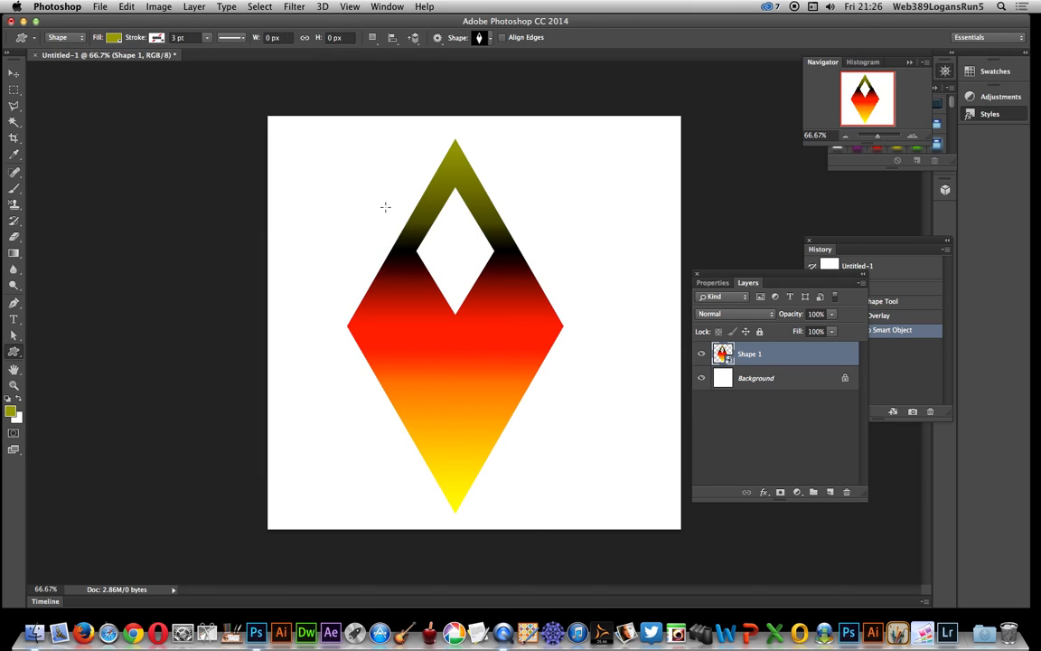
click(189, 7)
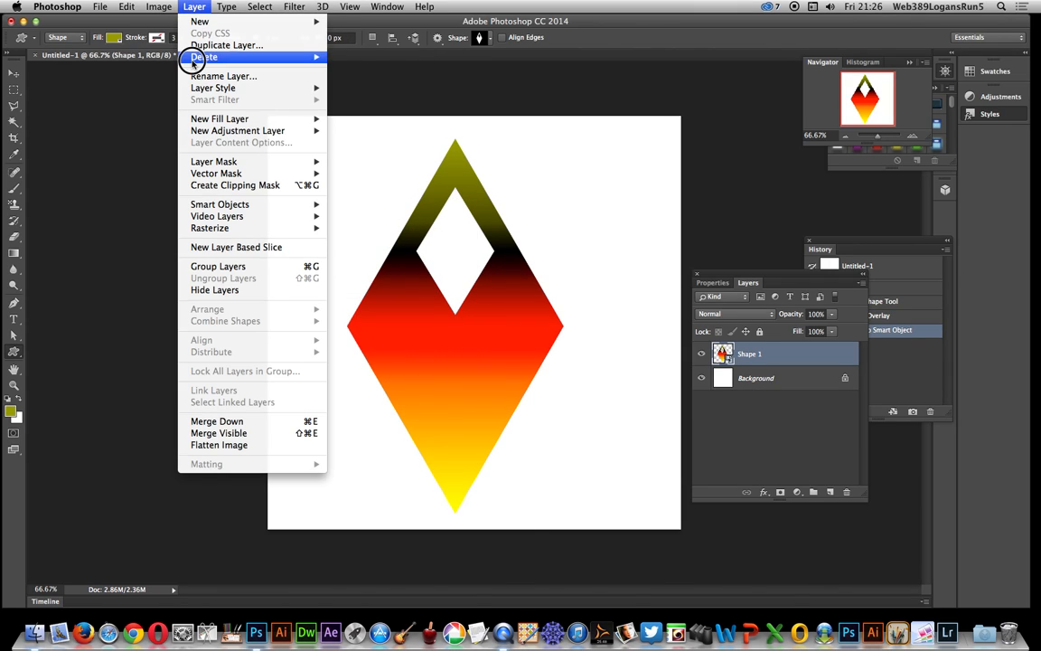
mouse_move(213, 88)
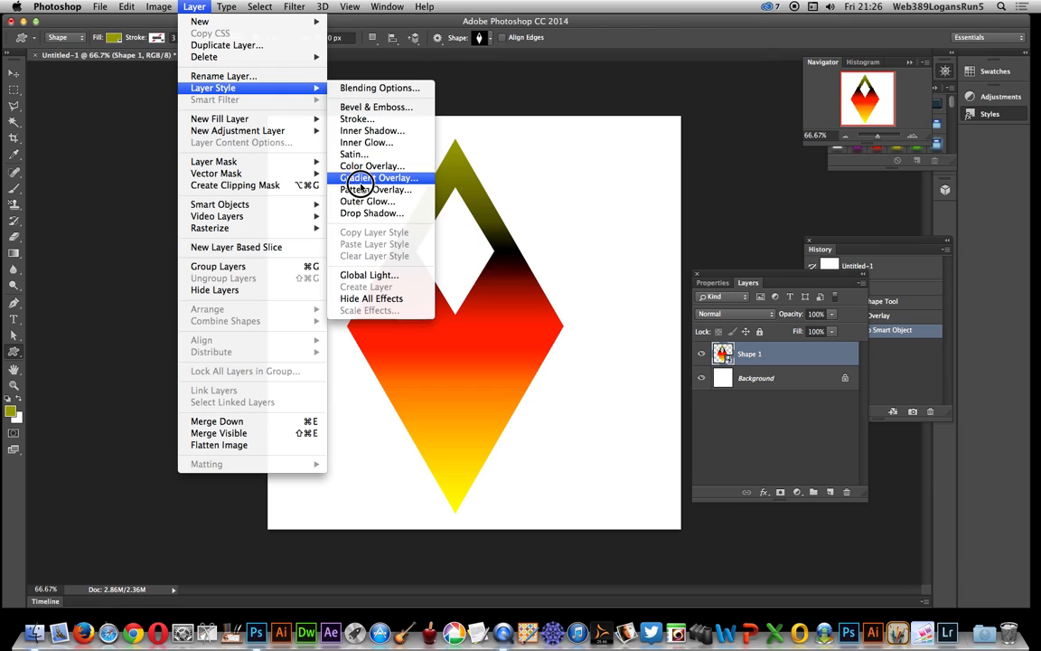
Add a red-cyan Gradient Overlay to the smart object in Difference blend mode
click(377, 177)
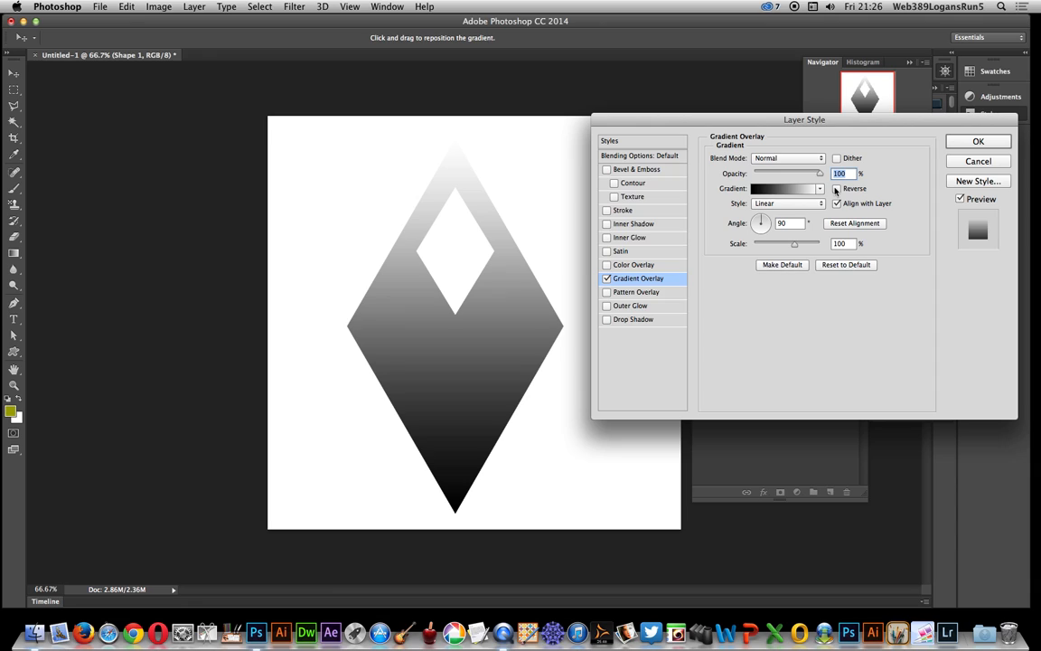
click(819, 189)
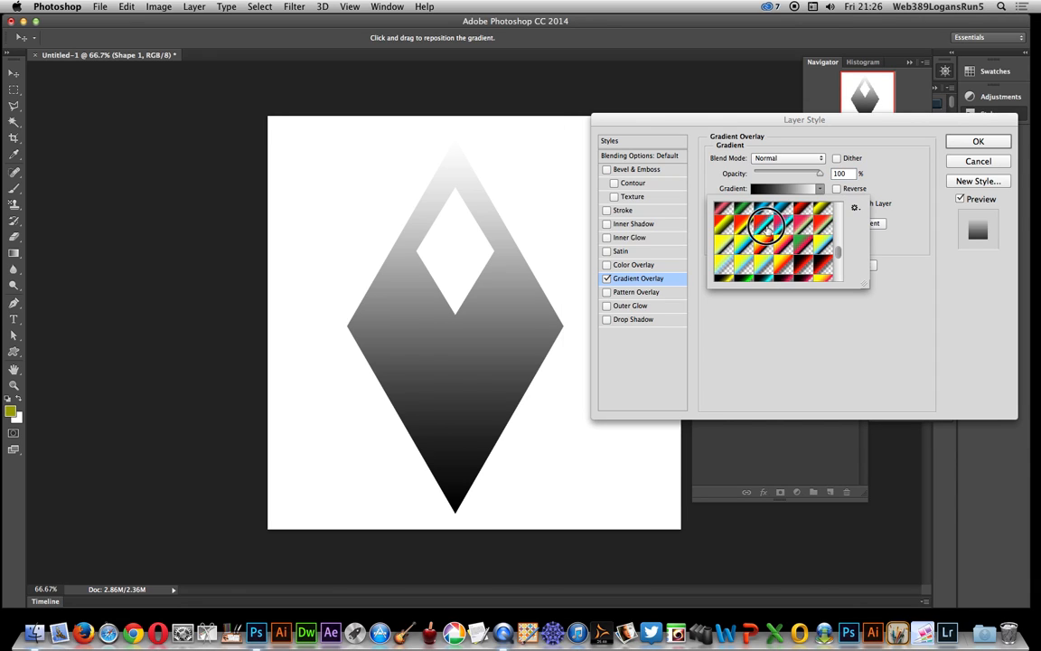
click(763, 244)
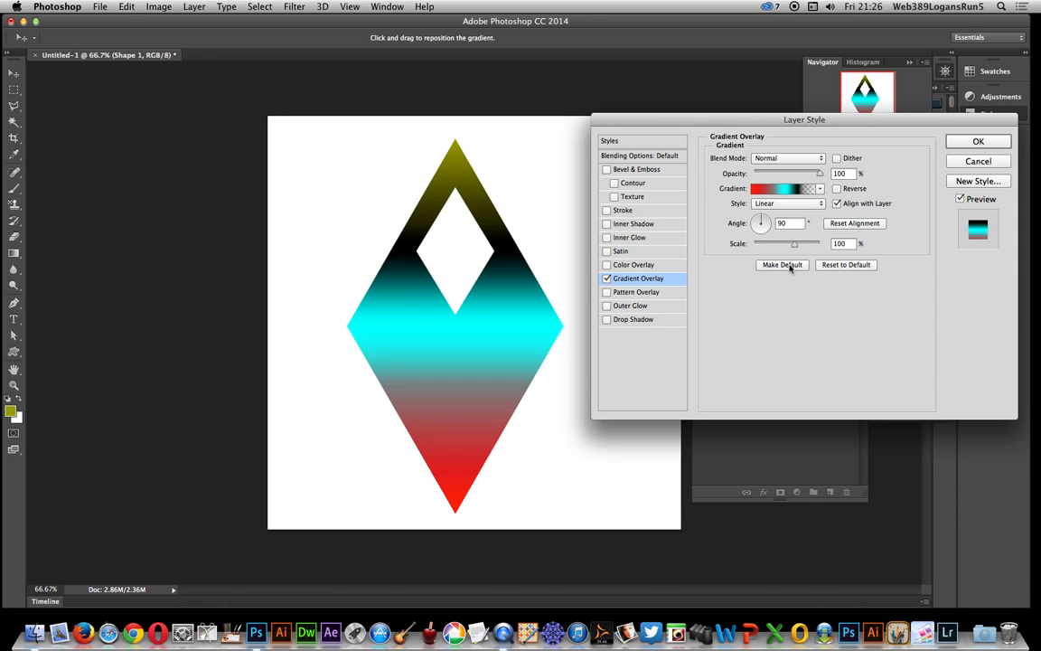
mouse_move(784, 159)
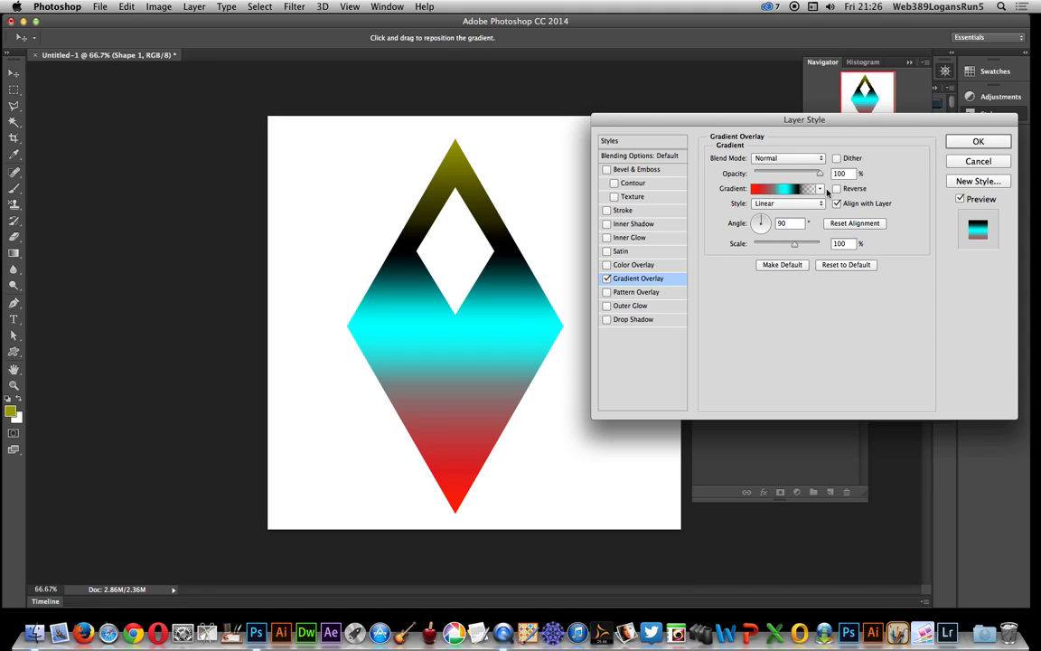
click(786, 157)
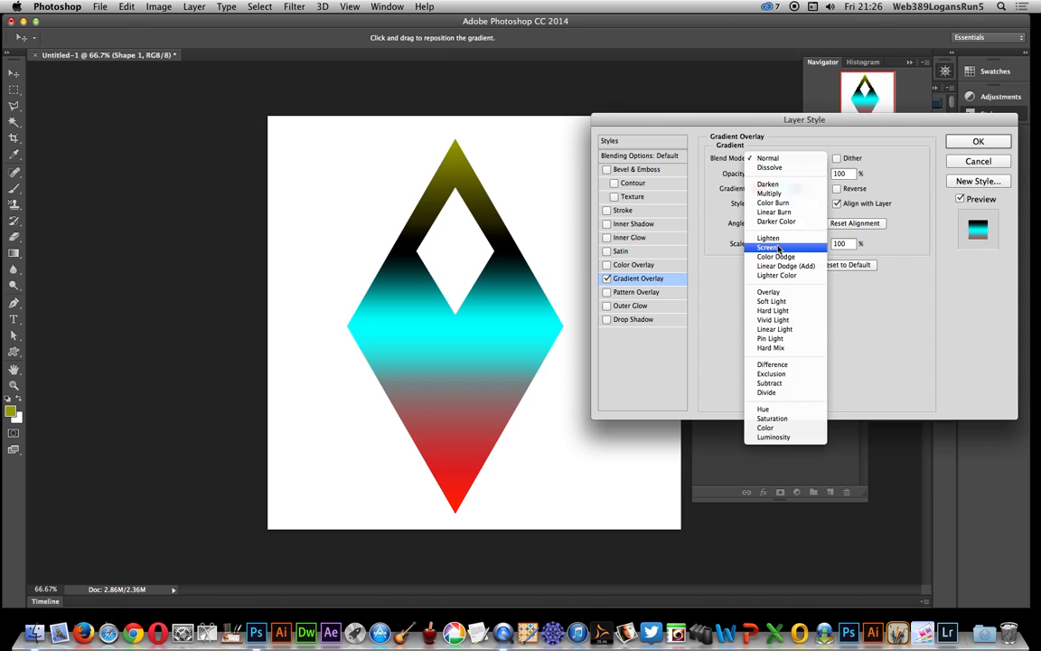
click(768, 364)
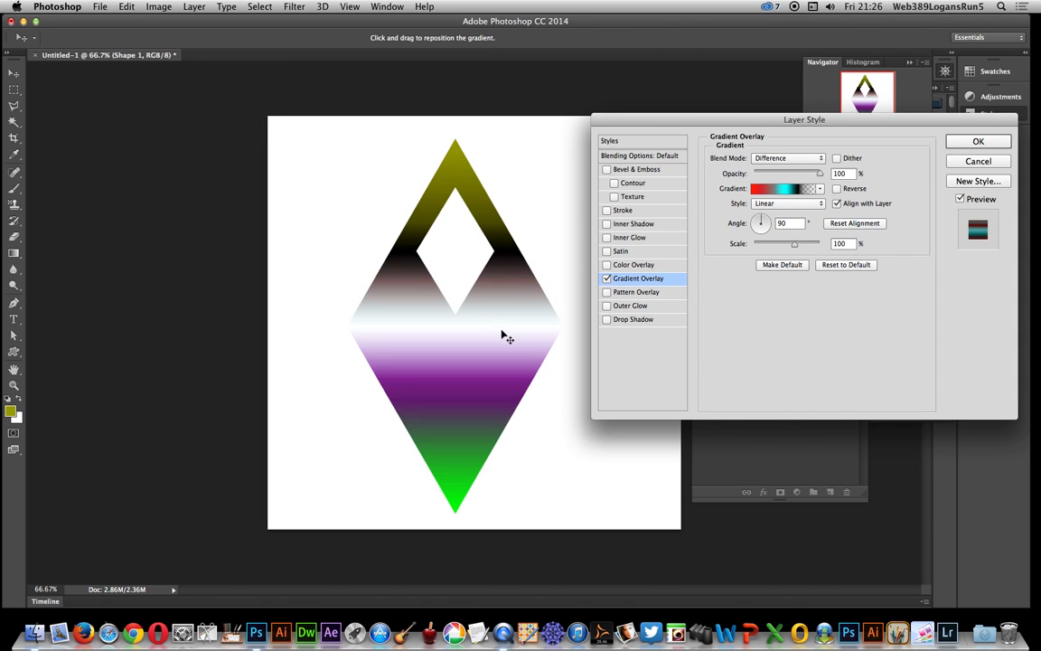
Make the overlay radial and centre it on the diamond's right side
drag(506, 337, 487, 217)
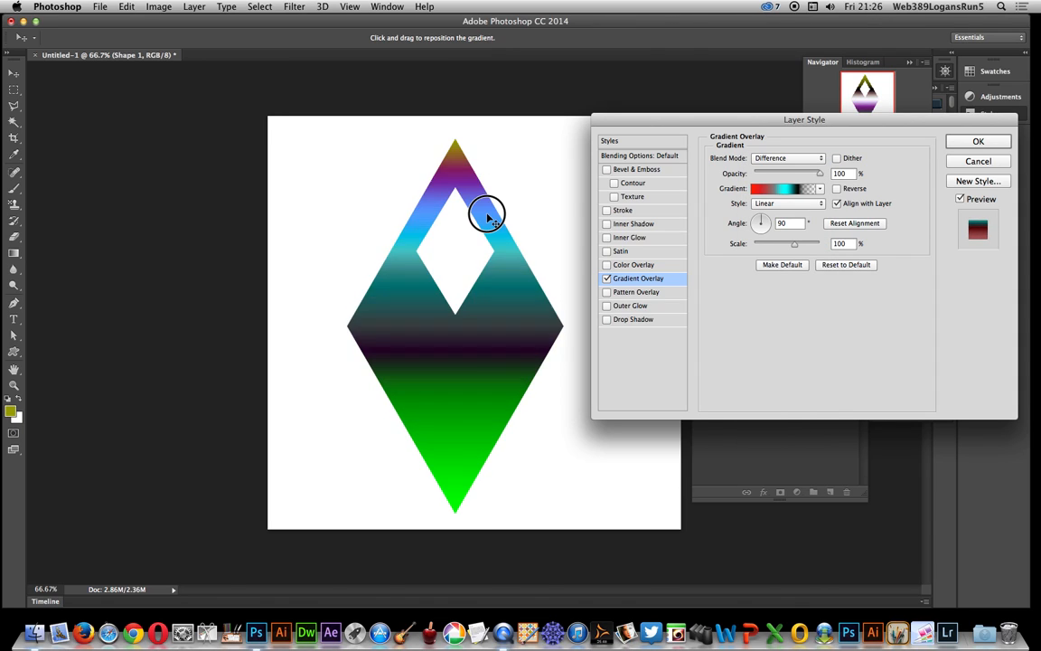
drag(488, 215, 483, 352)
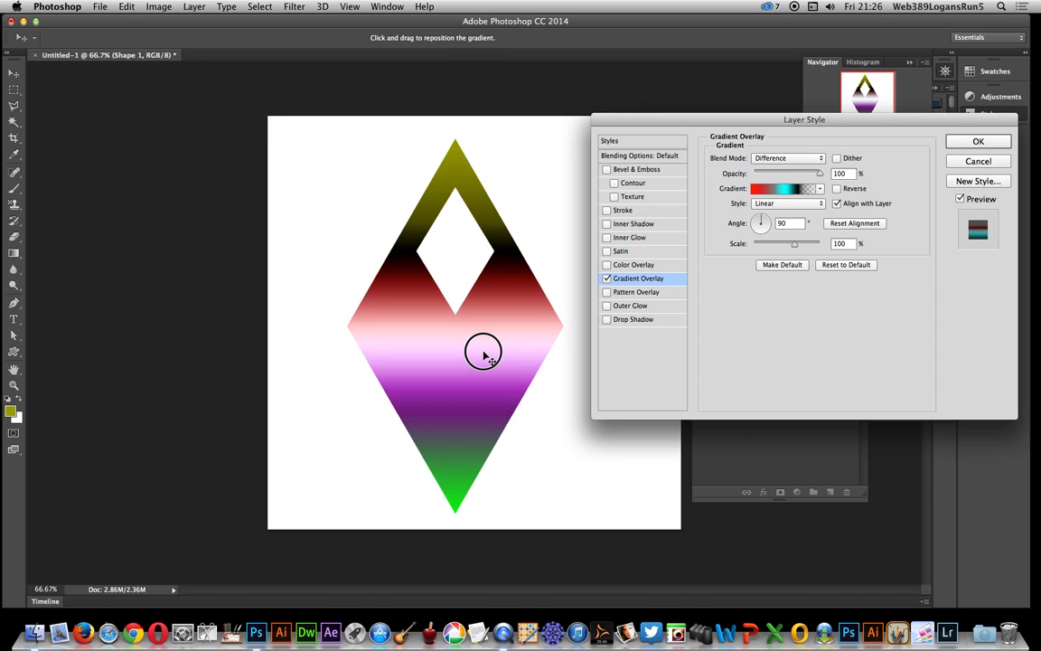
drag(483, 353, 481, 337)
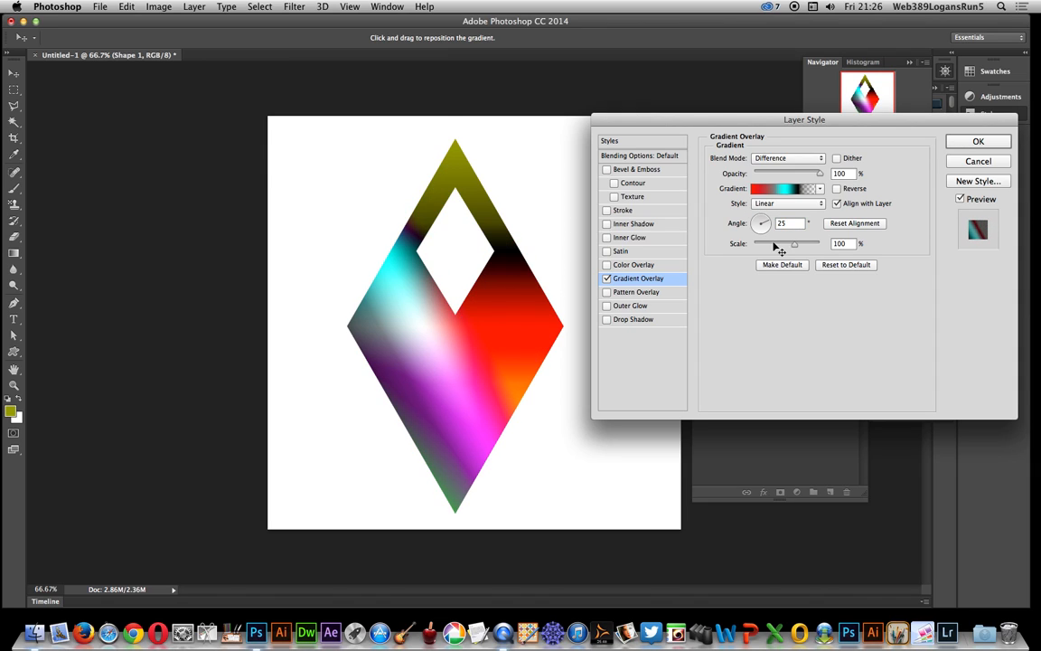
click(789, 203)
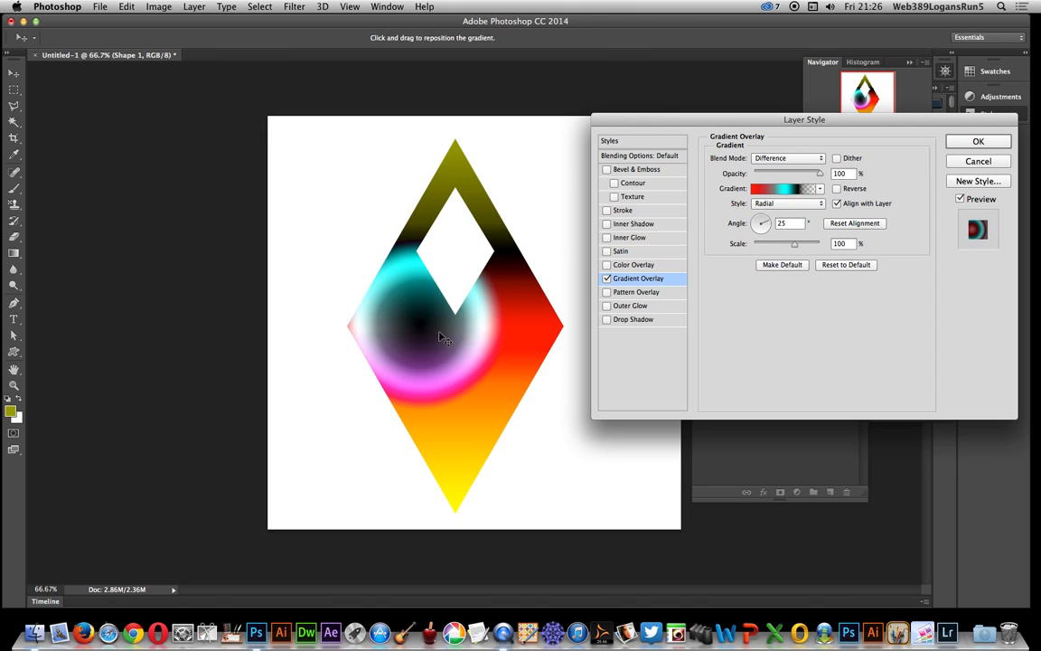
drag(443, 337, 540, 352)
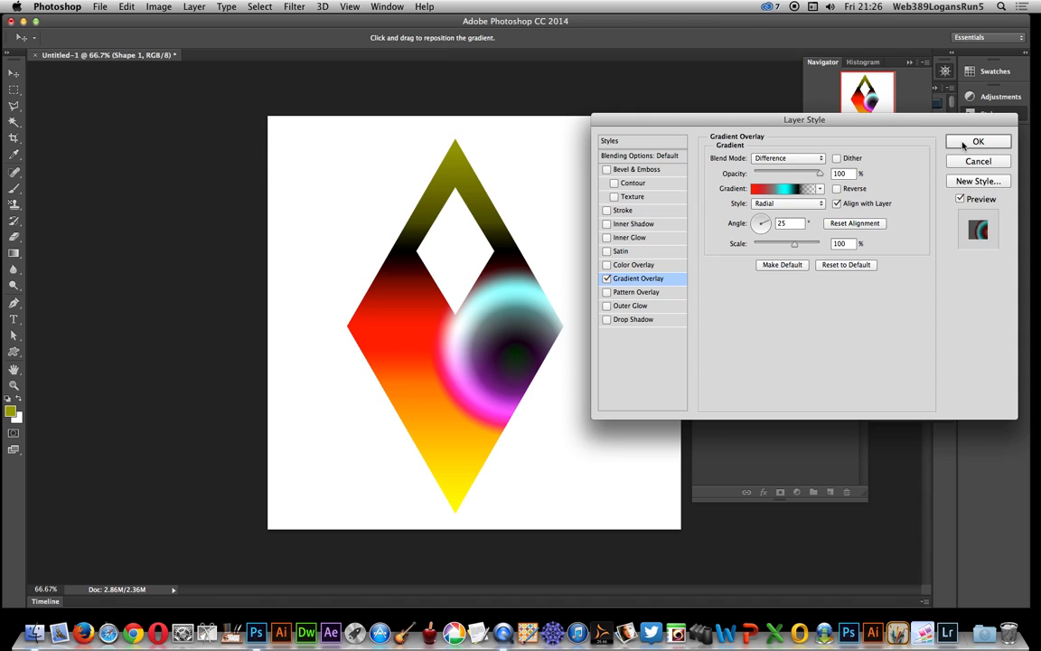
click(980, 141)
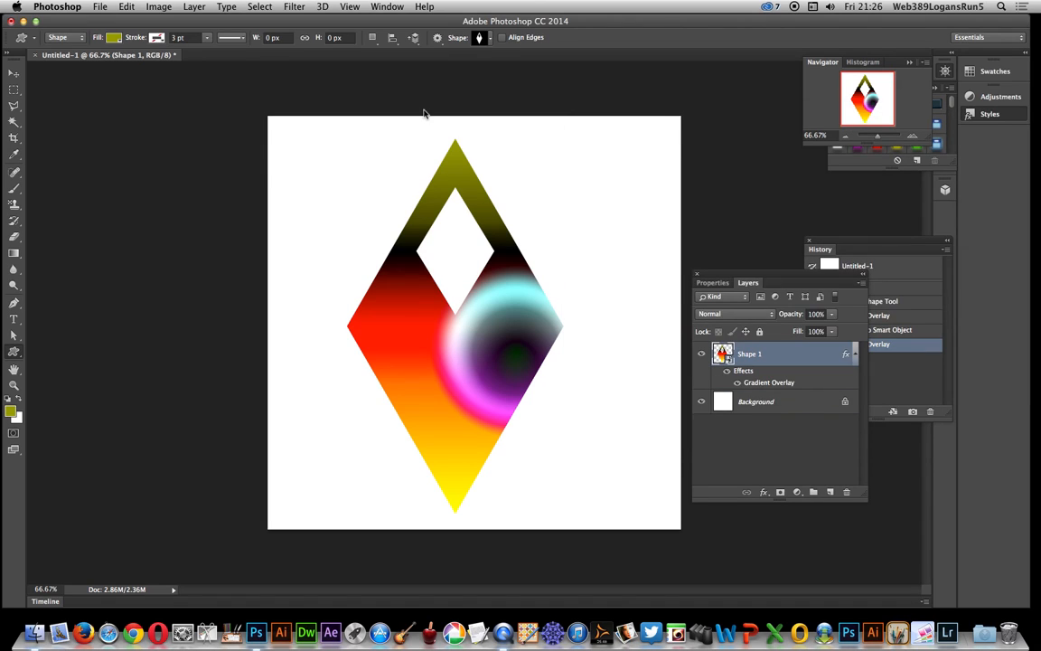
Convert to a smart object and add a radial Difference gradient overlay shifted downward
click(175, 8)
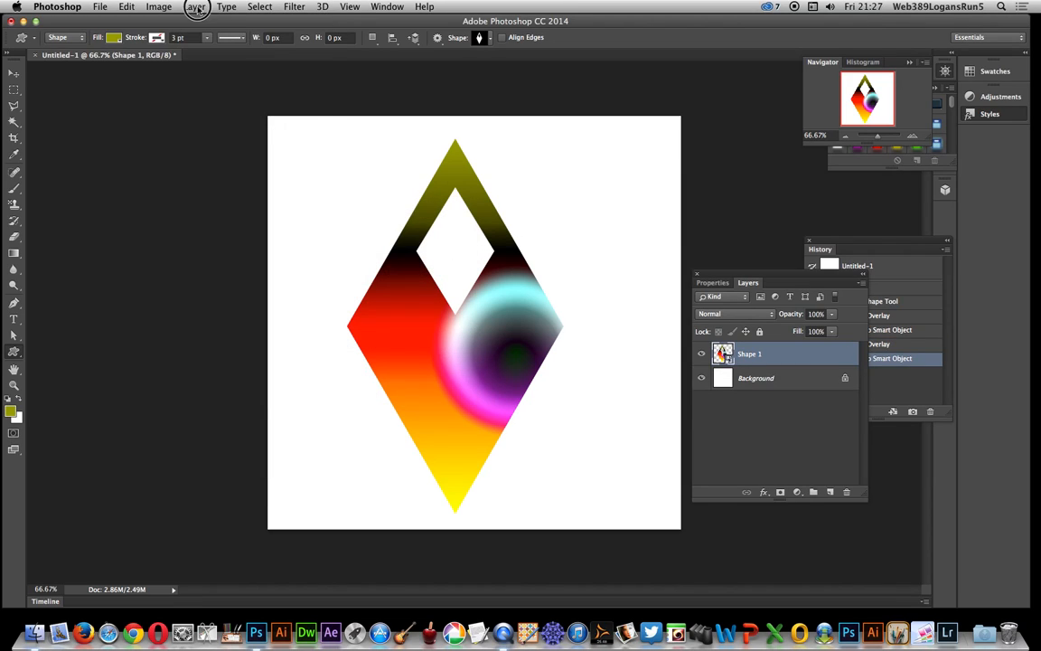
click(194, 8)
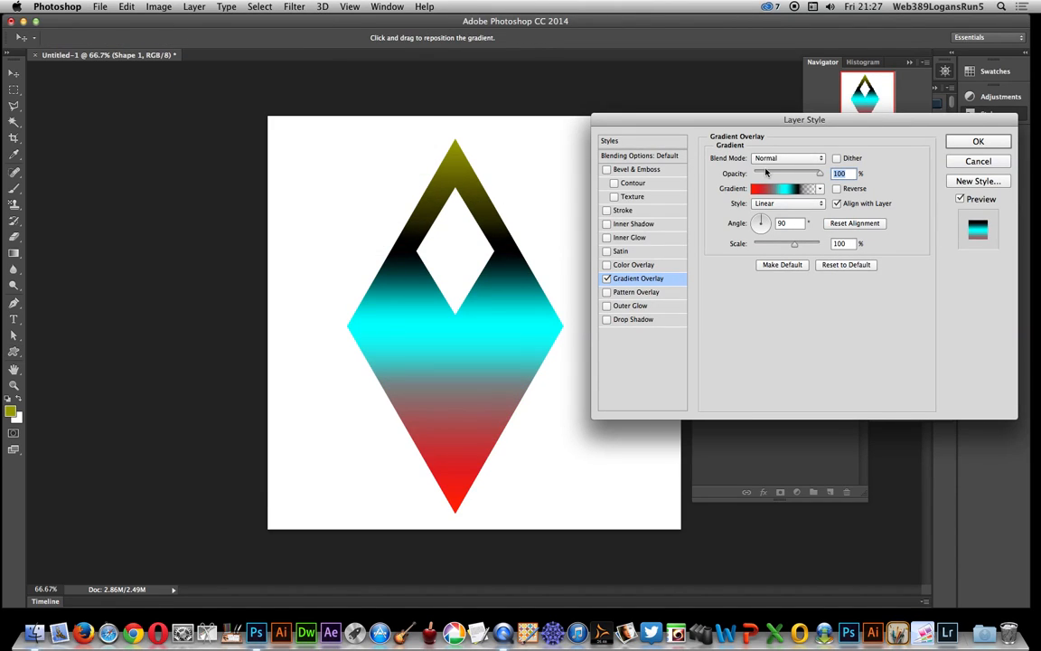
click(786, 203)
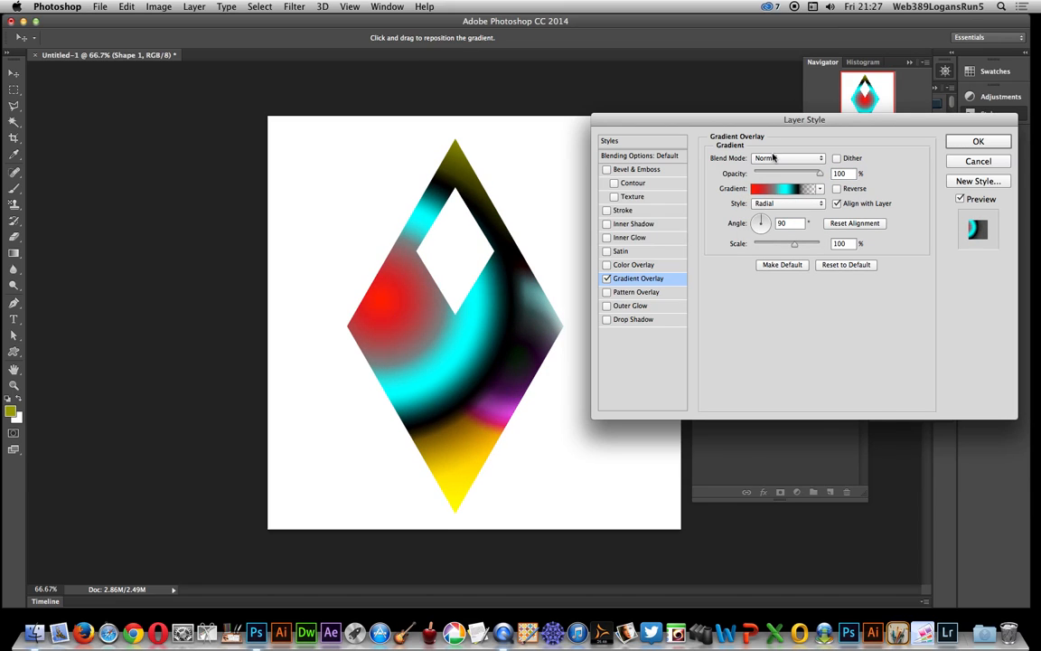
click(789, 158)
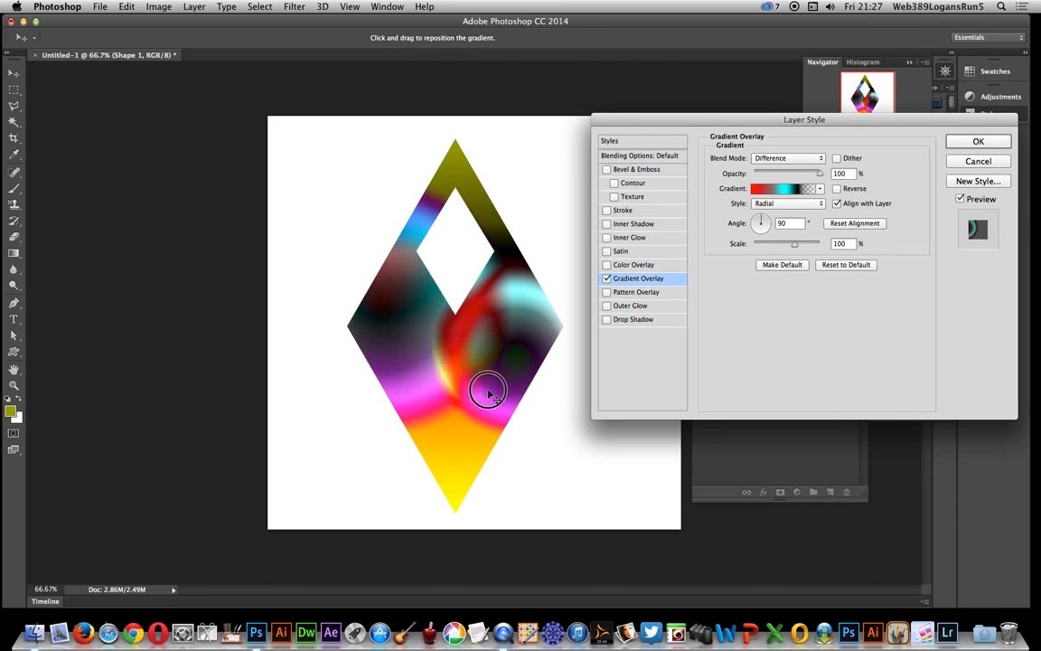
drag(487, 393, 488, 413)
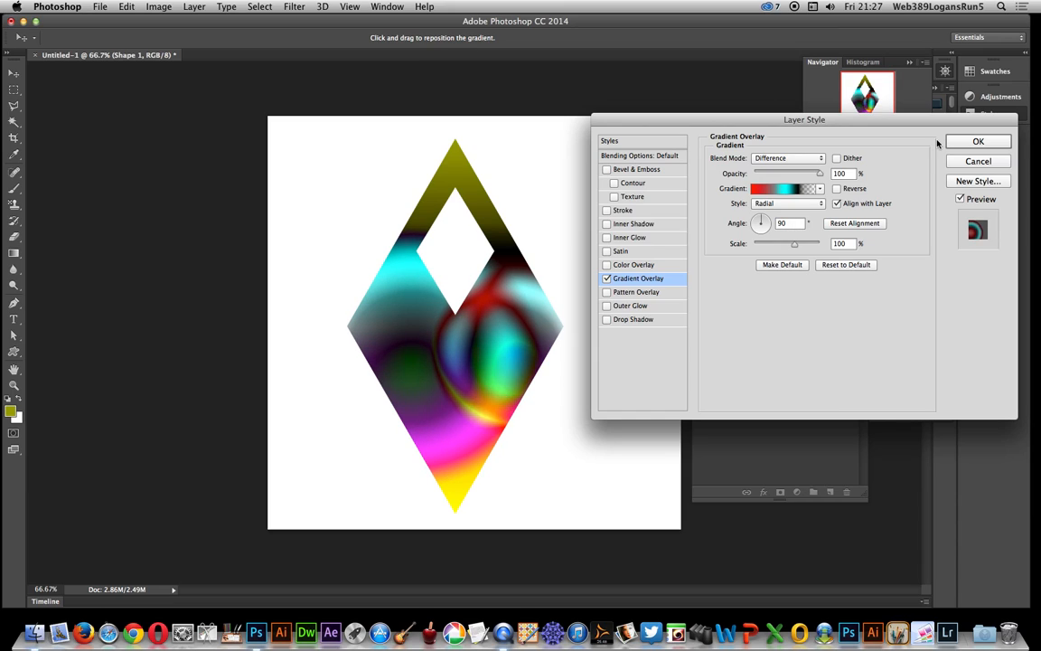
click(997, 141)
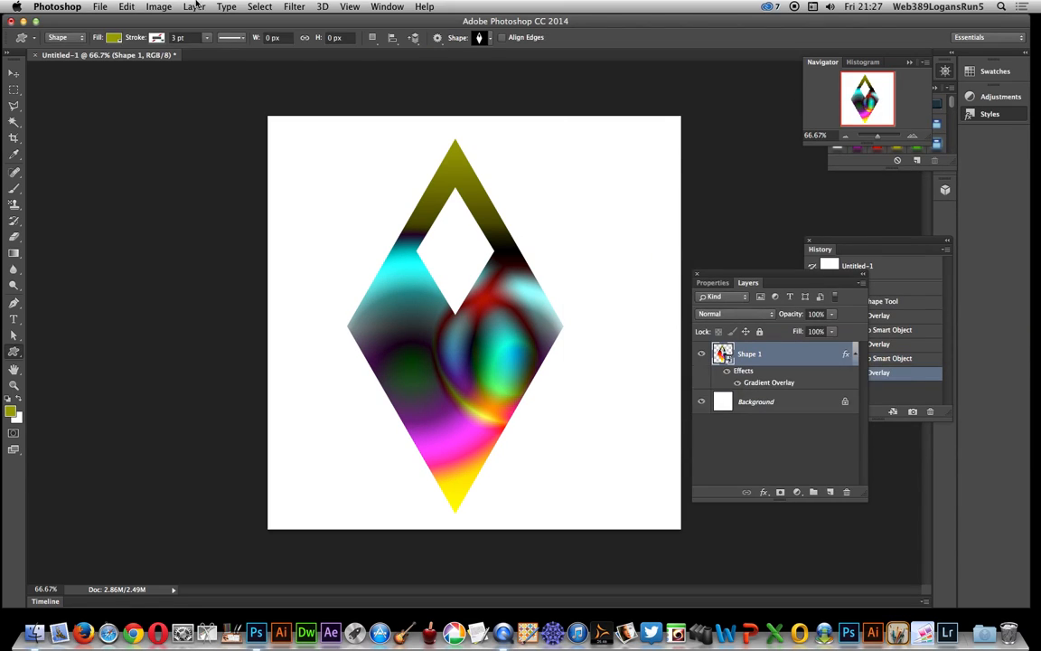
Nest in a new smart object and add a yellow-blue radial Difference overlay, nudged upward
click(188, 7)
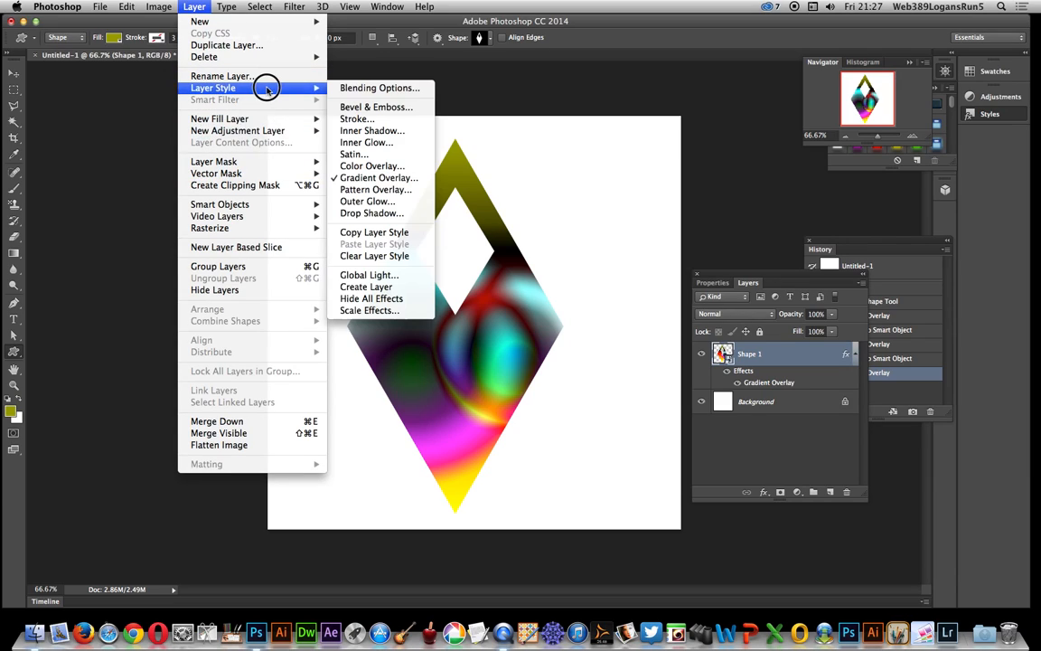
mouse_move(219, 203)
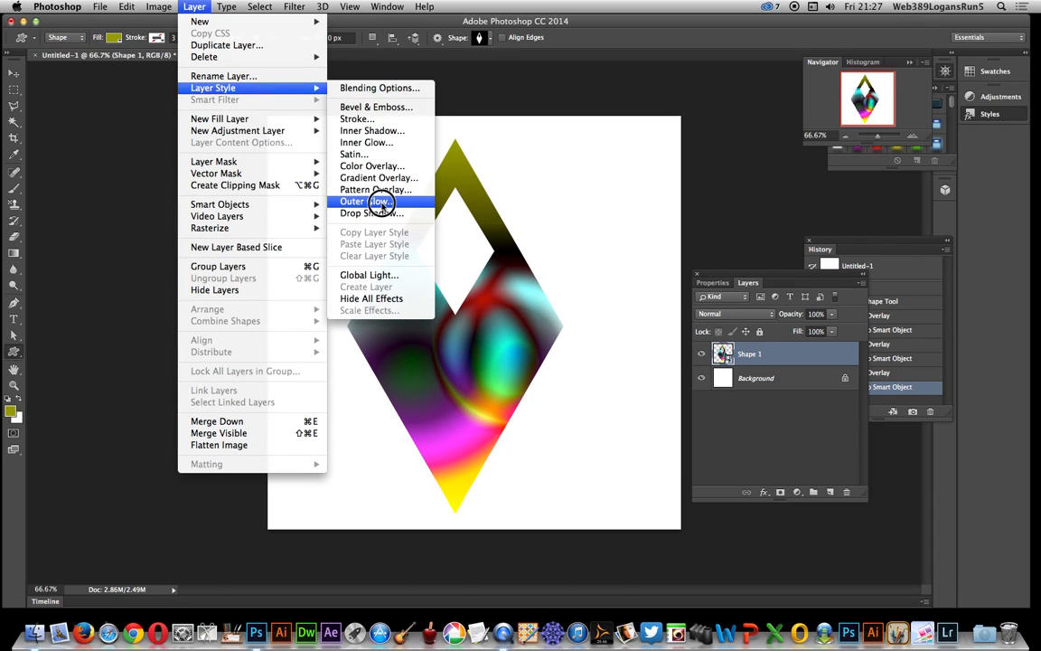
mouse_move(371, 166)
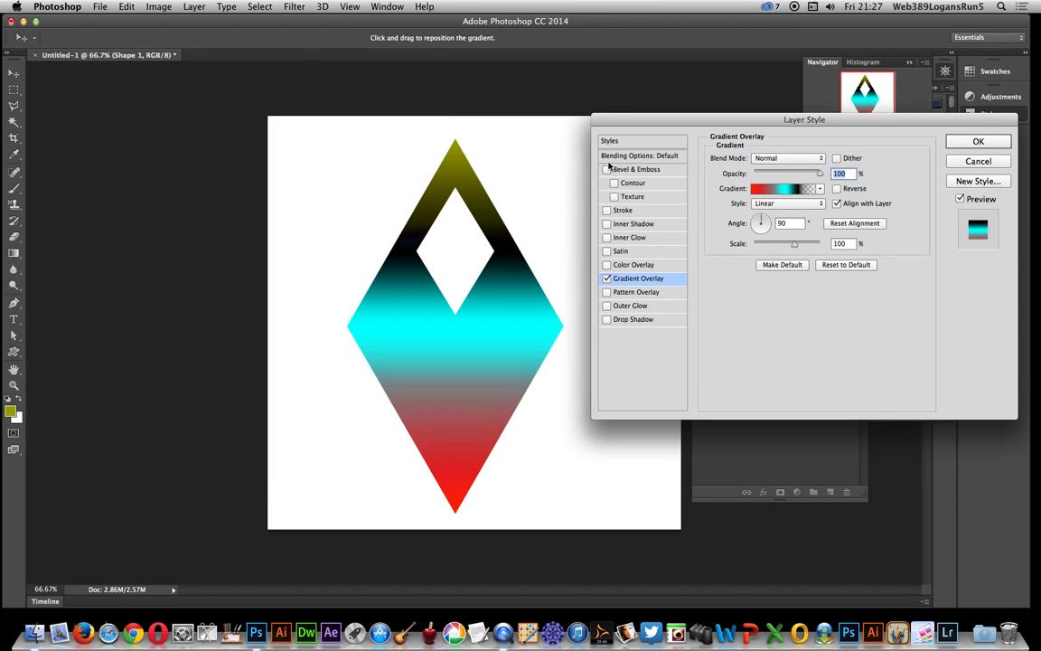
click(819, 188)
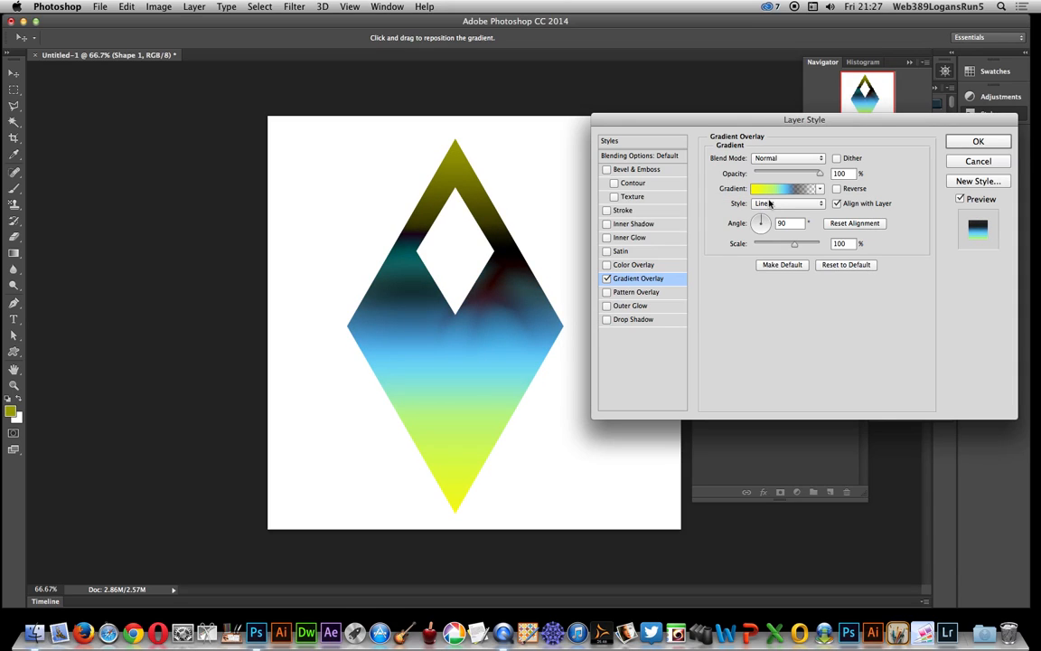
click(790, 202)
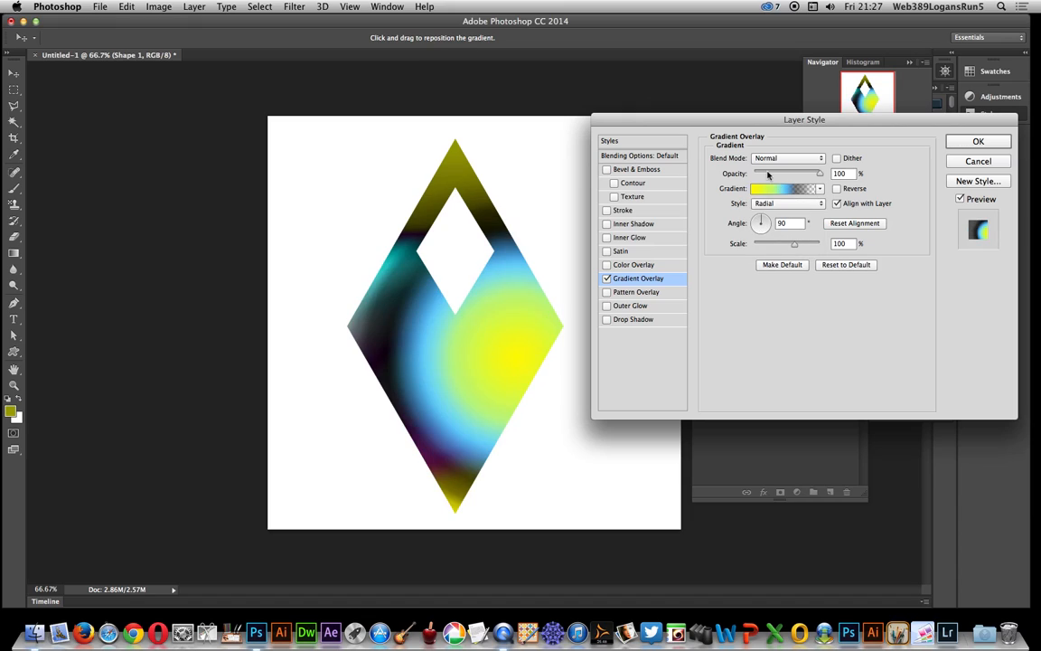
click(794, 158)
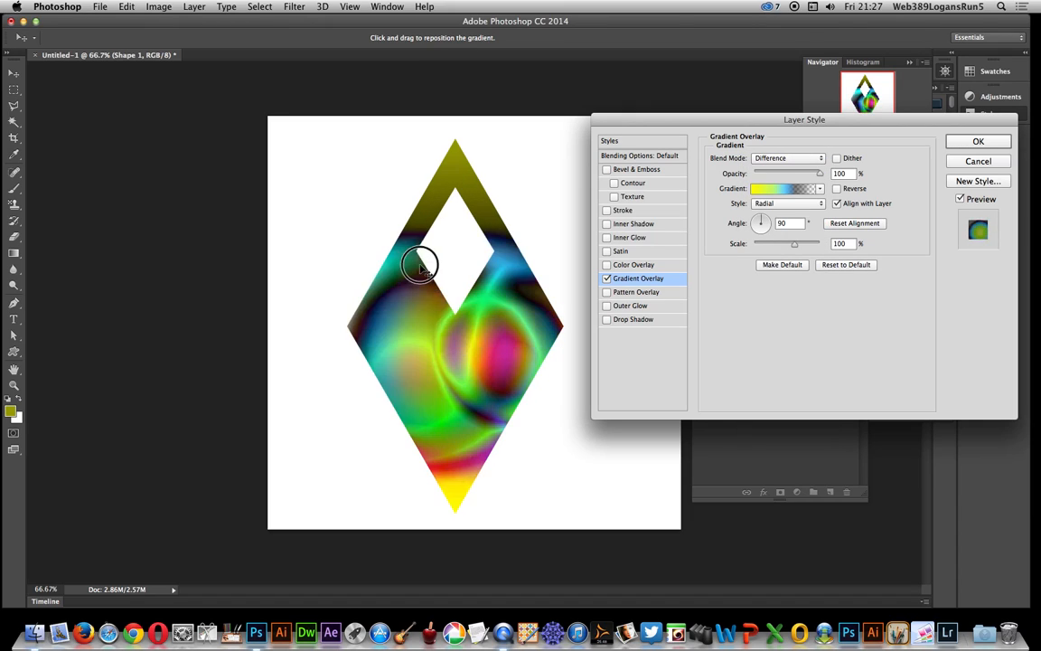
drag(420, 265, 423, 251)
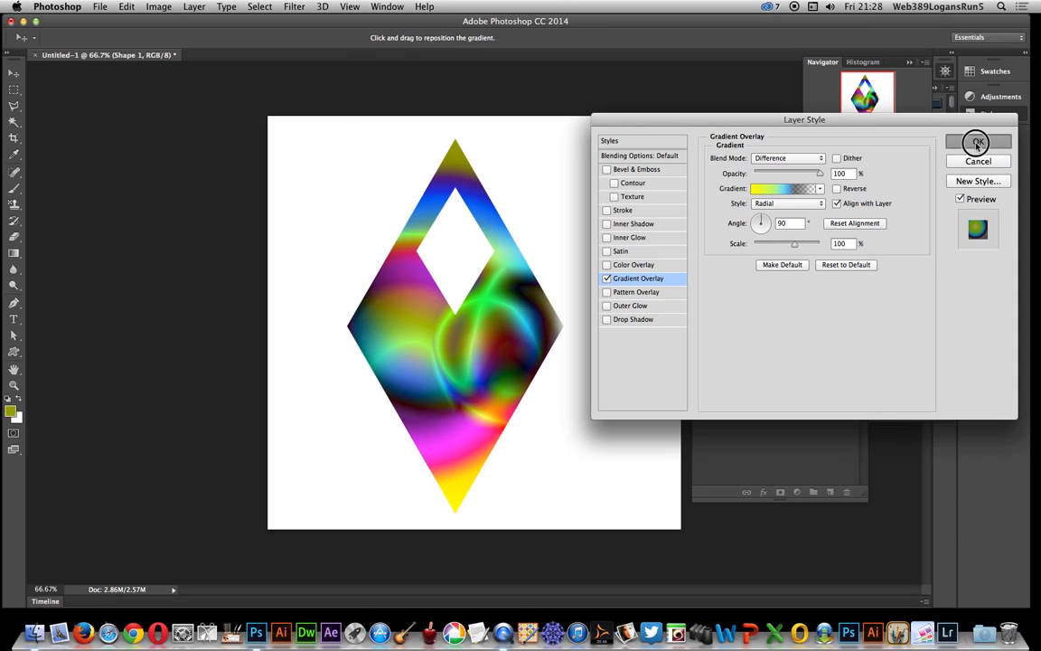
click(980, 143)
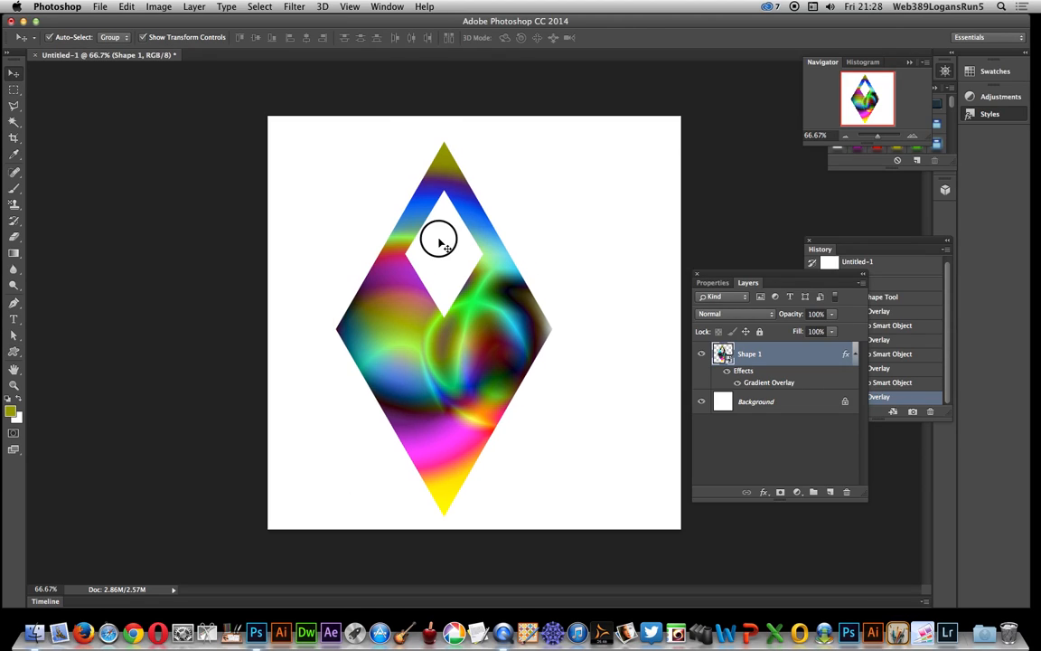
Drag the Shape 1 diamond up and to the left with the Move tool
drag(440, 241, 463, 225)
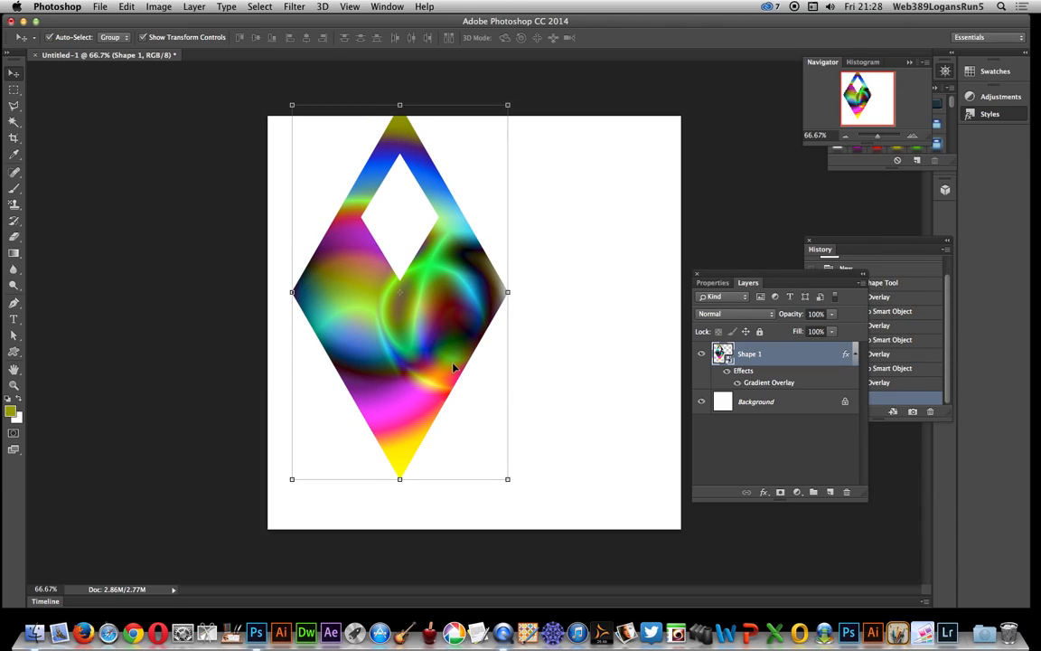
mouse_move(456, 366)
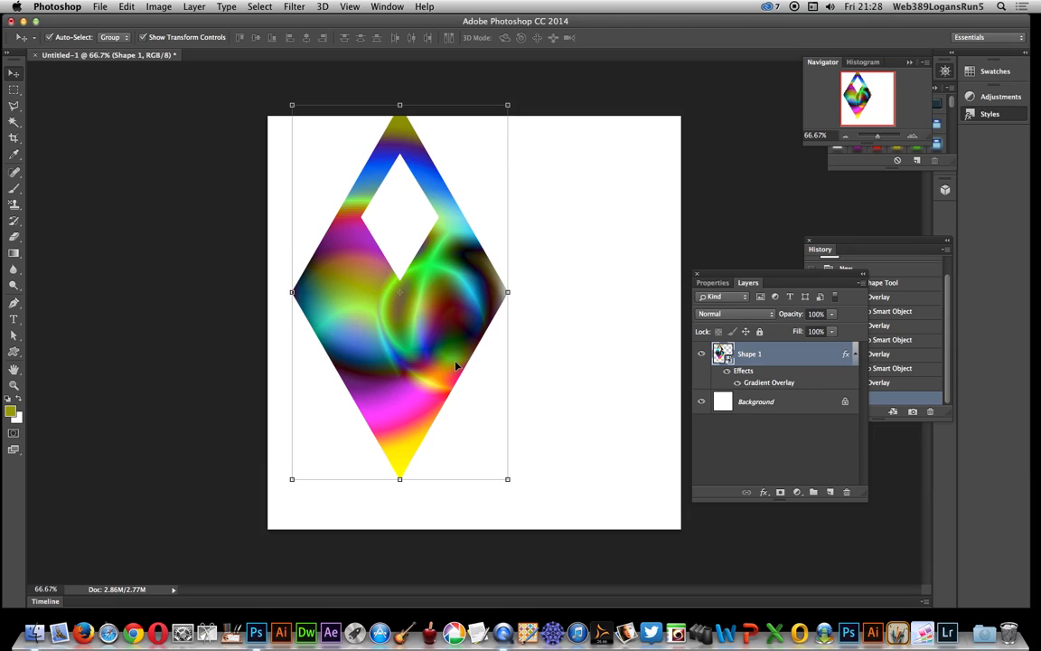
mouse_move(797, 265)
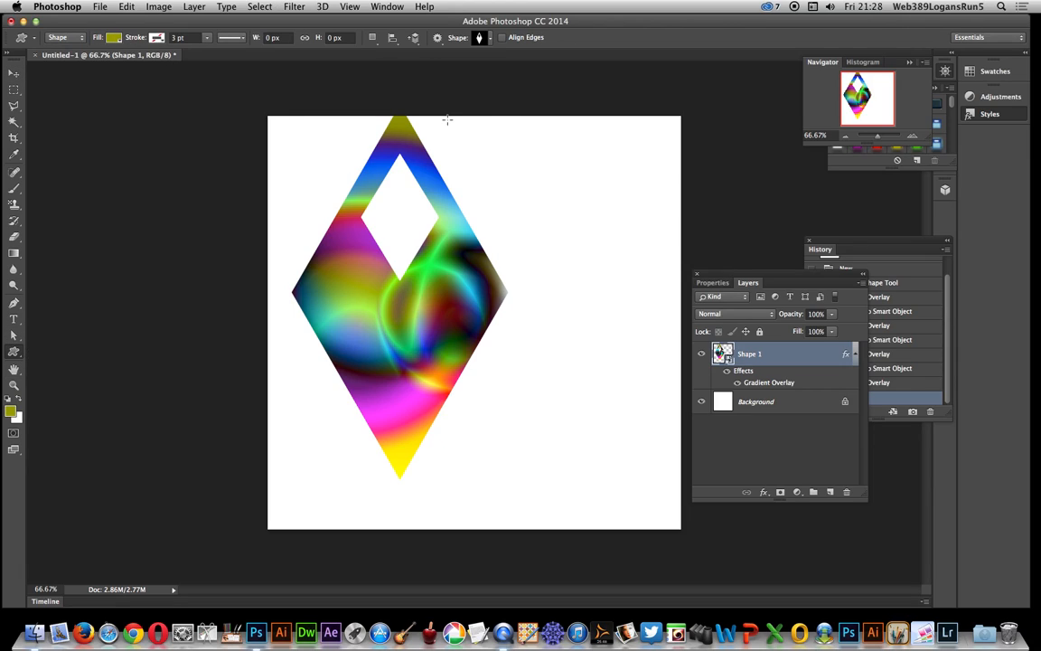
mouse_move(559, 359)
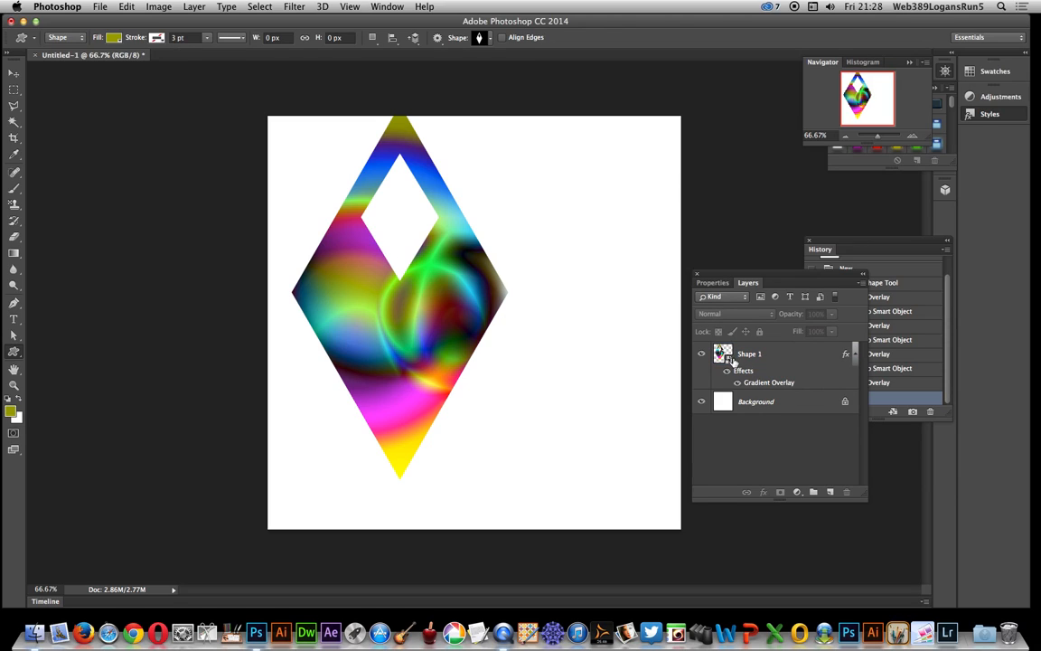
Open the nested smart objects down to Shape 13.psb and dismiss the colour picker
double_click(723, 353)
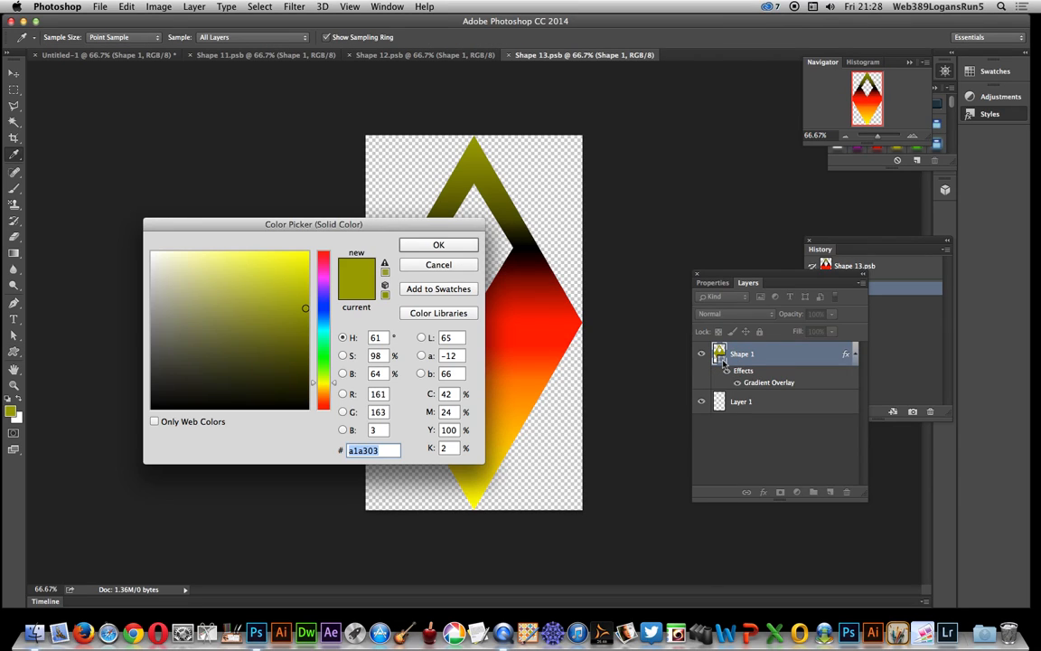
click(437, 244)
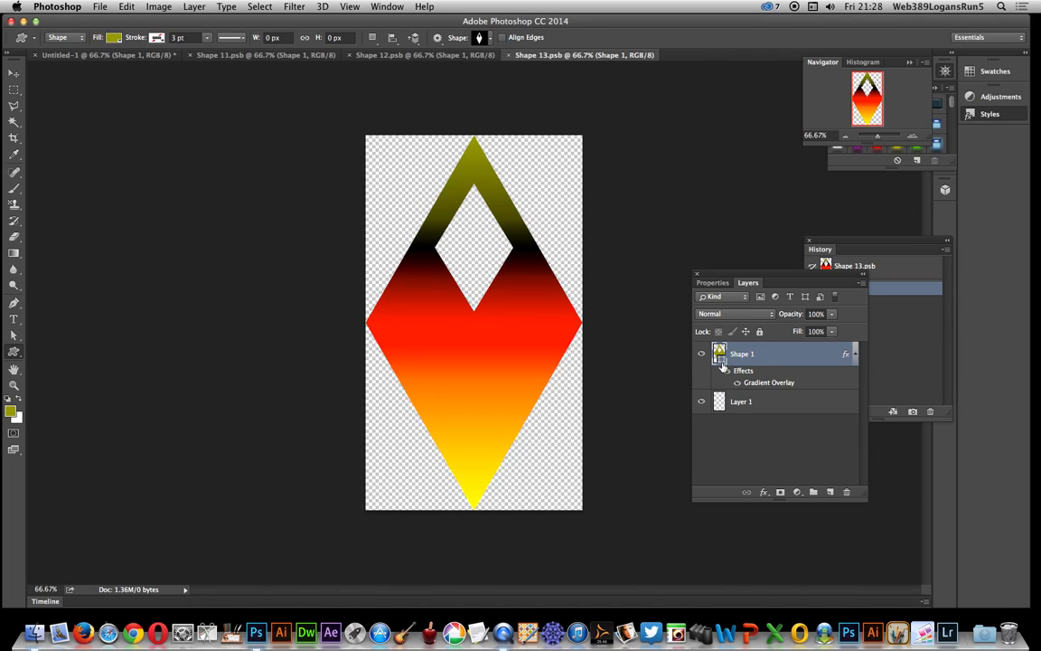
mouse_move(757, 364)
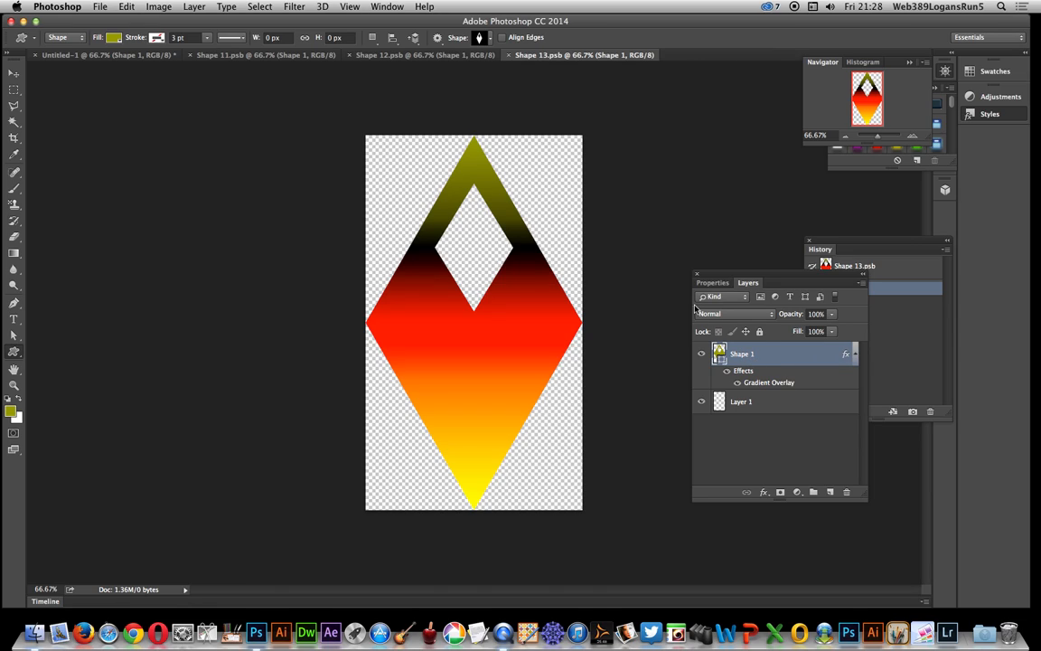
mouse_move(170, 100)
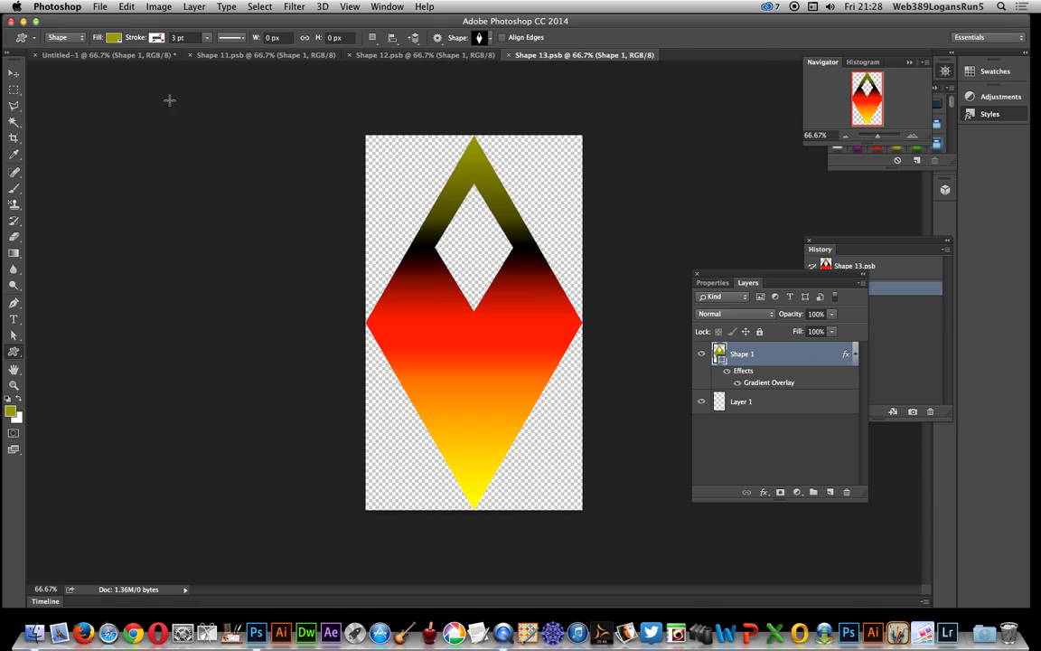
Free Transform the inner diamond to about 80% width and 85% height
click(10, 74)
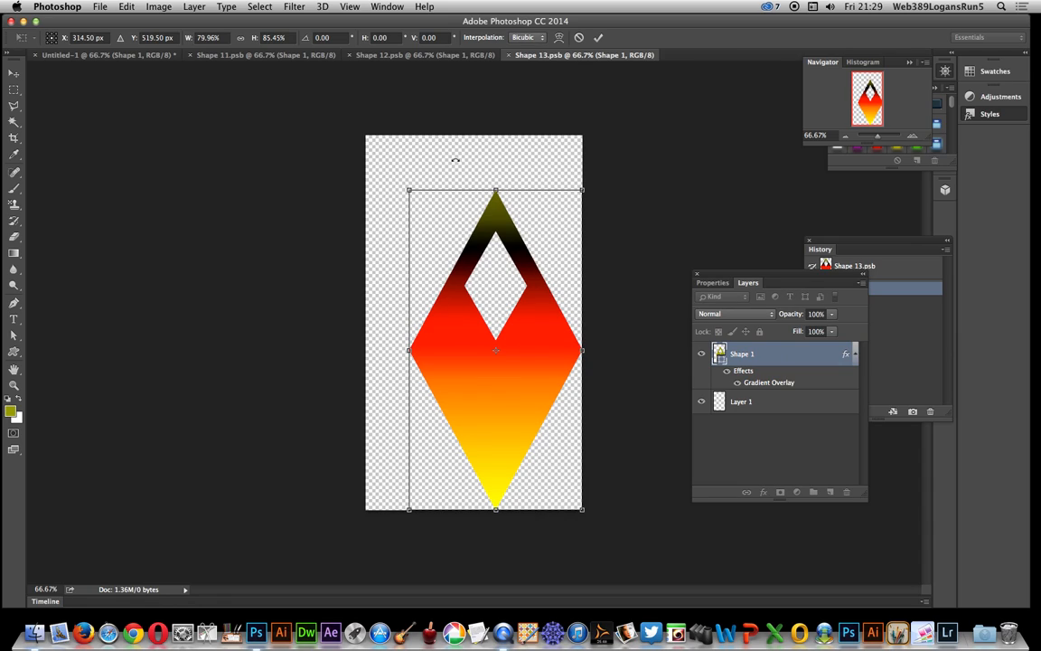
mouse_move(179, 119)
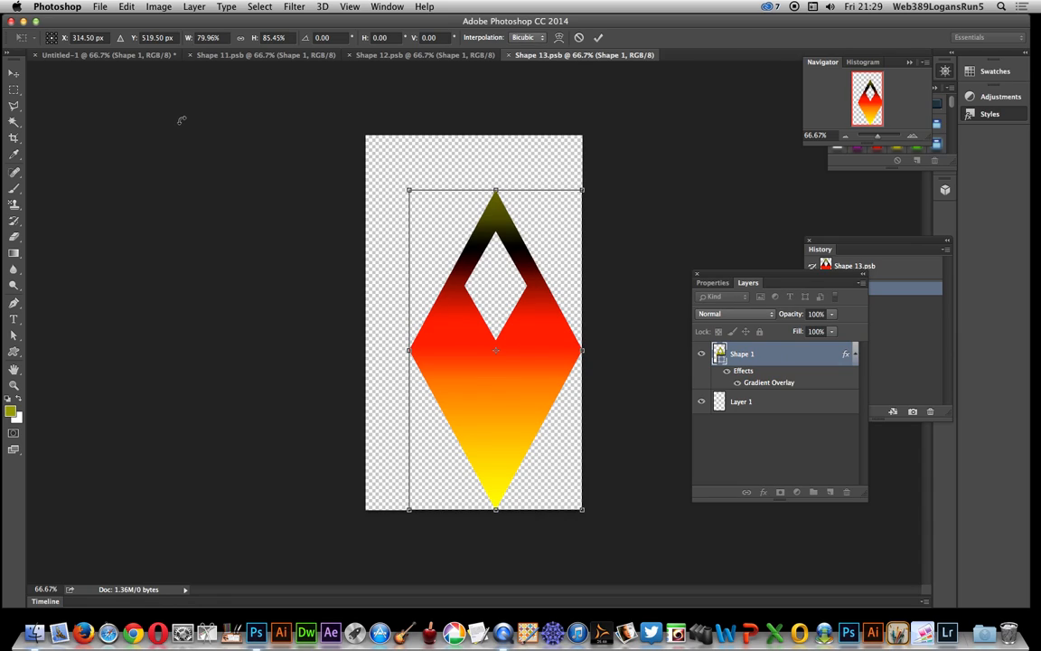